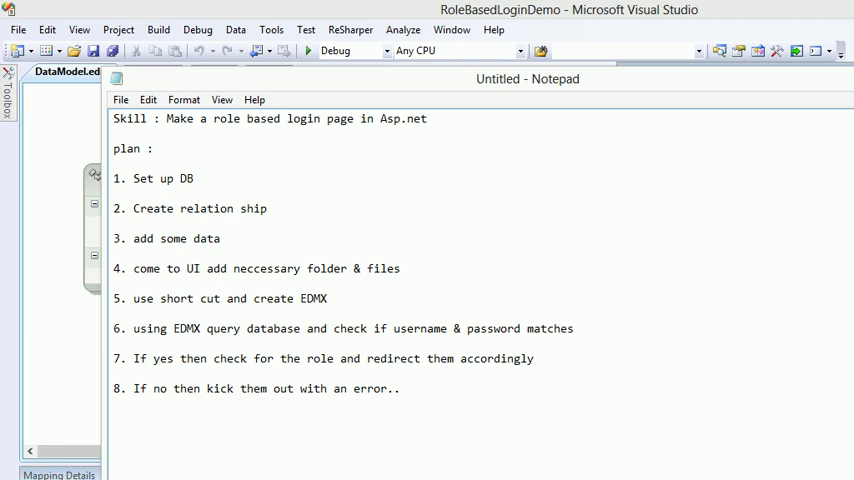
Declare a DataModelEntities _dataModel field set to new DataModelEntities() in the Login class.
{"action": "triple_click", "coordinate": [220, 298]}
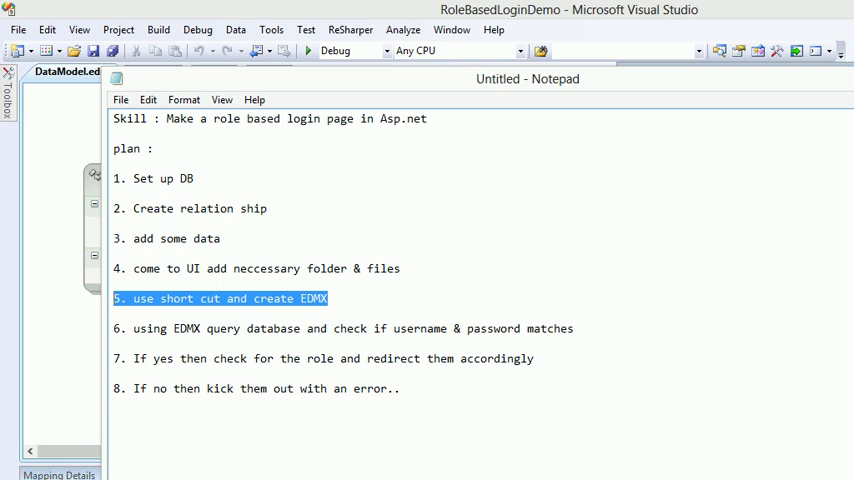
{"action": "left_click", "coordinate": [75, 72]}
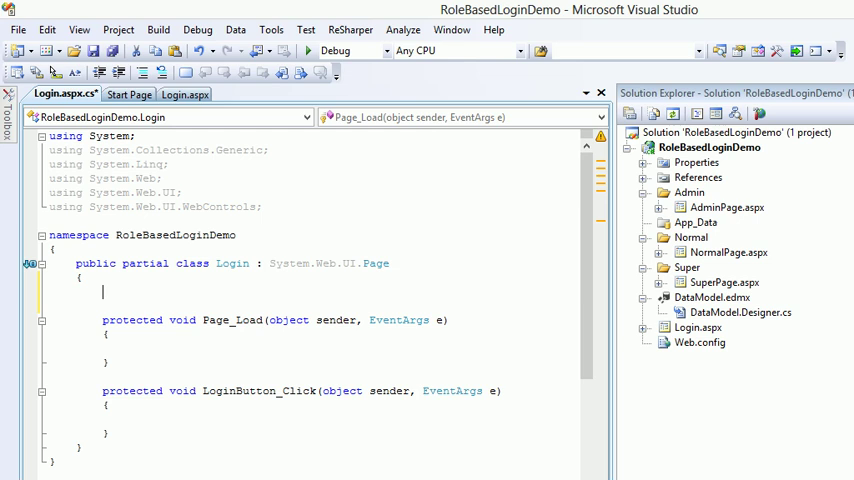
{"action": "type", "text": "DataModelEntities"}
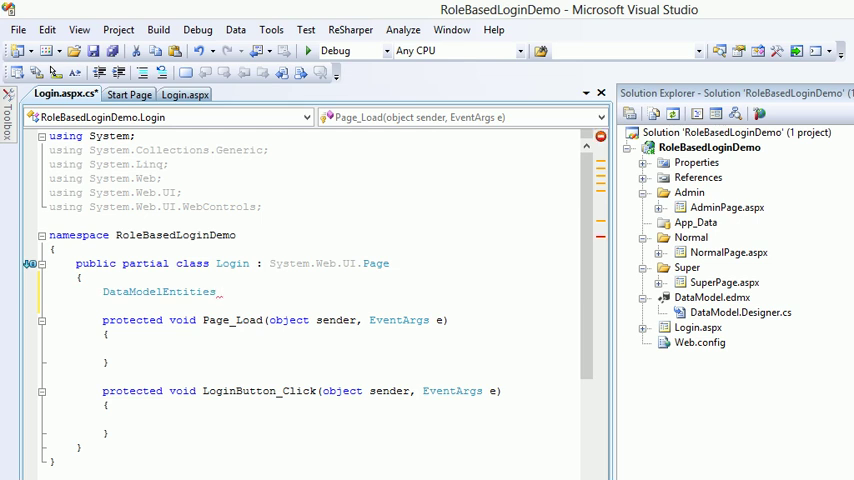
{"action": "type", "text": "_data"}
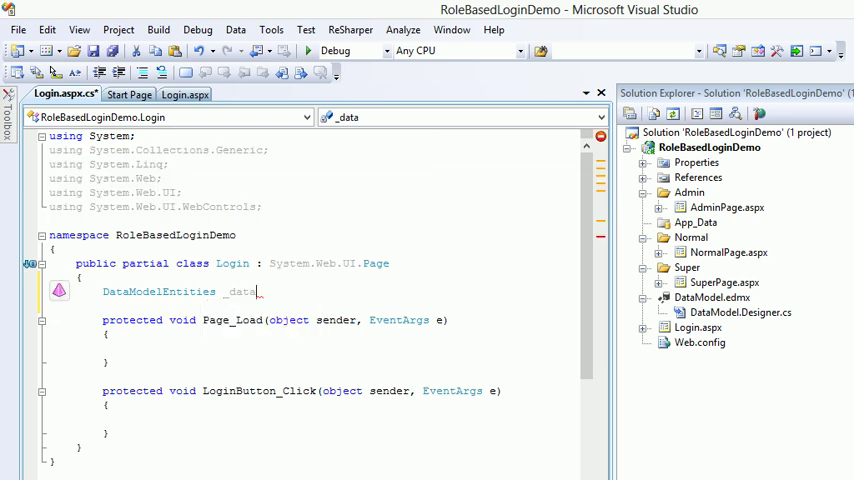
{"action": "type", "text": "_data"}
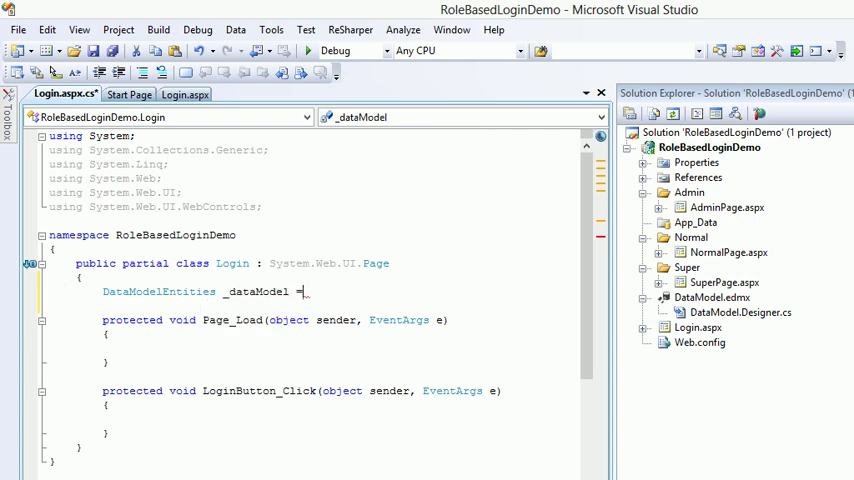
{"action": "type", "text": "new DataModelEntities();"}
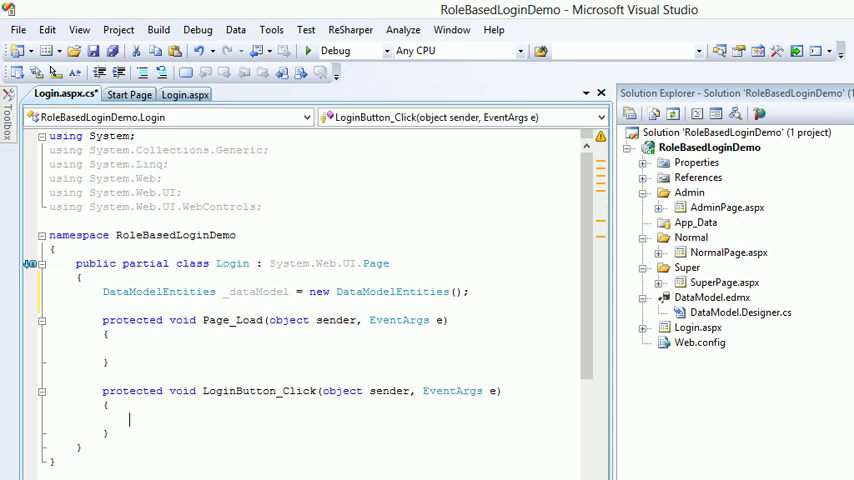
Write var result = _dataModel.tbluser.FirstOrDefault(i => i.username.Equals(loginUser.UserName)) in LoginButton_Click.
{"action": "type", "text": "var result"}
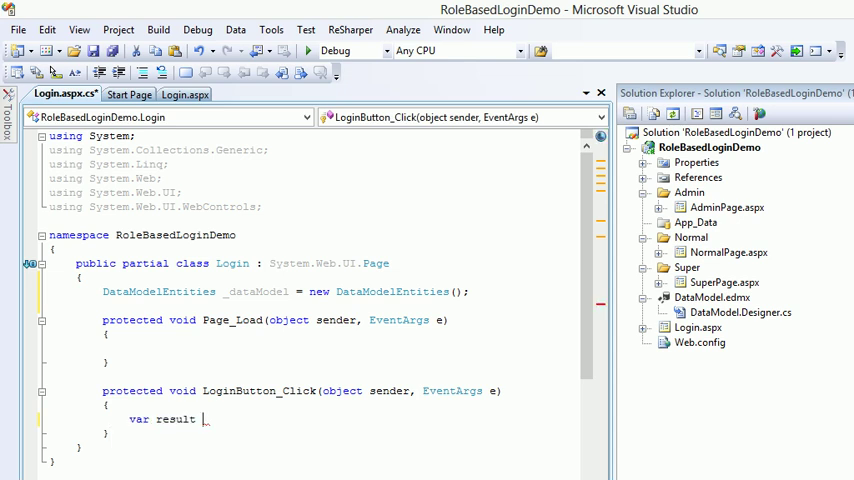
{"action": "type", "text": "="}
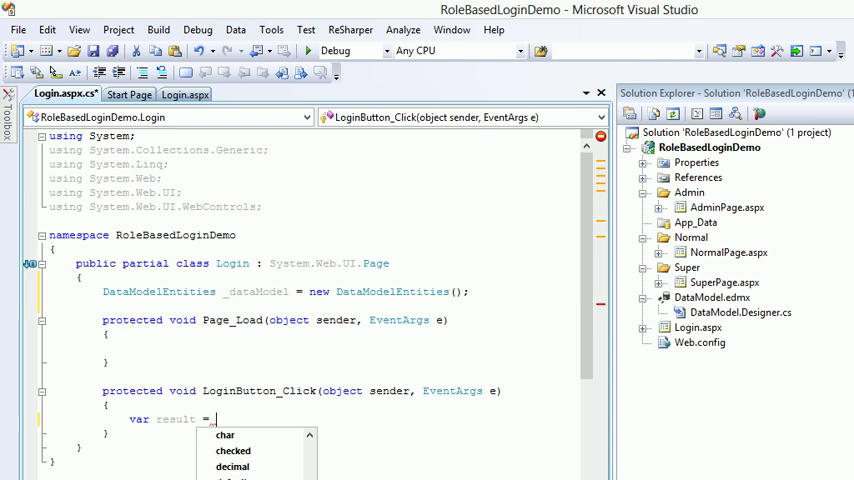
{"action": "type", "text": "da"}
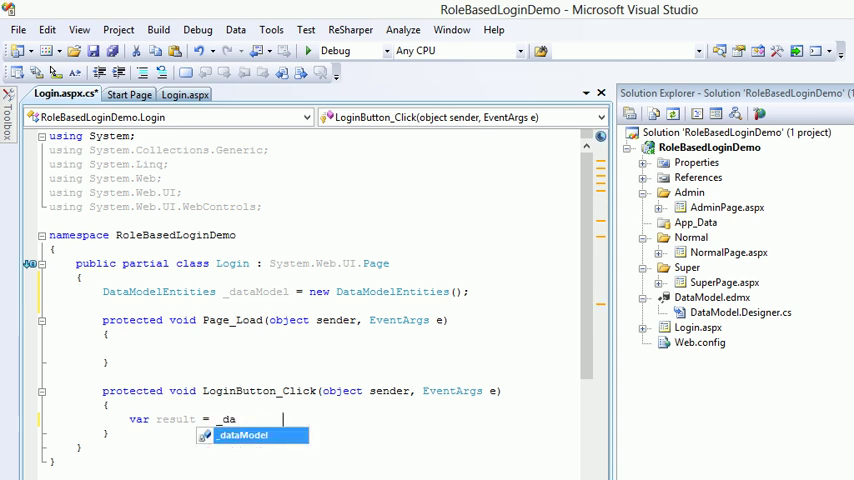
{"action": "type", "text": "_dataModel."}
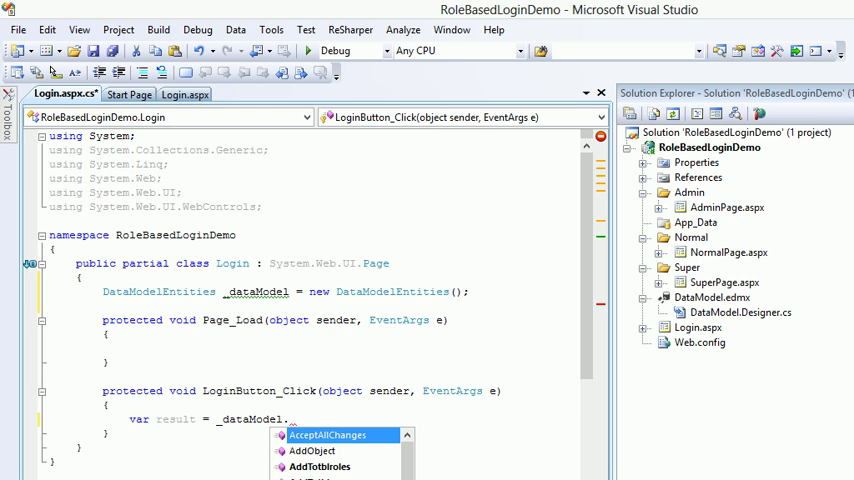
{"action": "type", "text": "tbluser."}
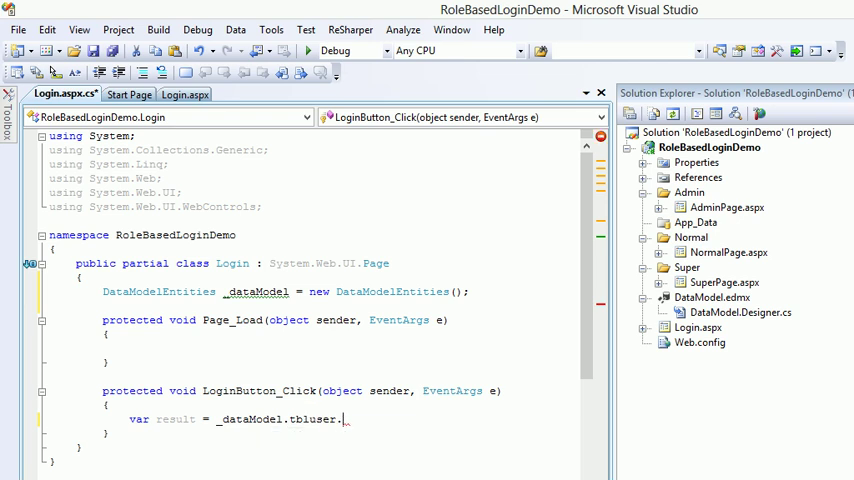
{"action": "type", "text": "fir"}
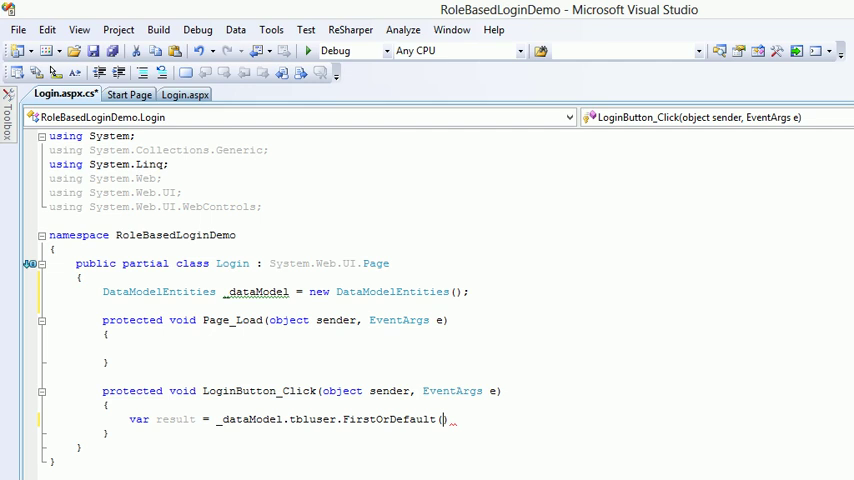
{"action": "type", "text": "i"}
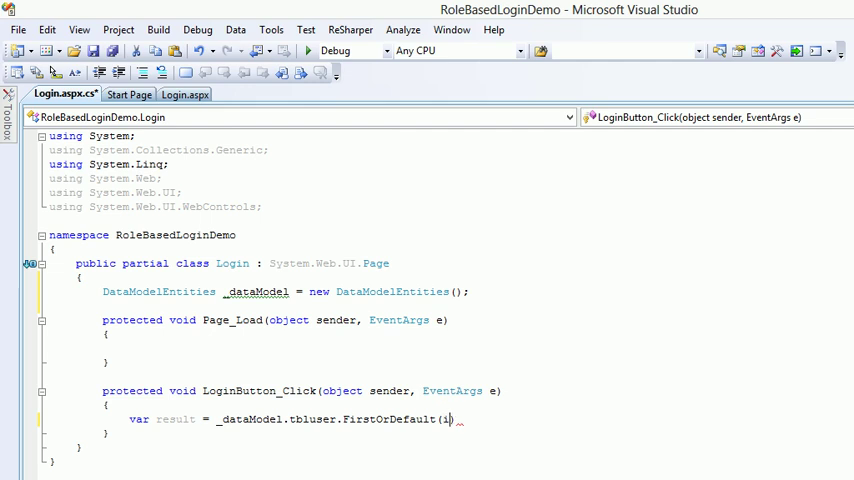
{"action": "type", "text": "=>"}
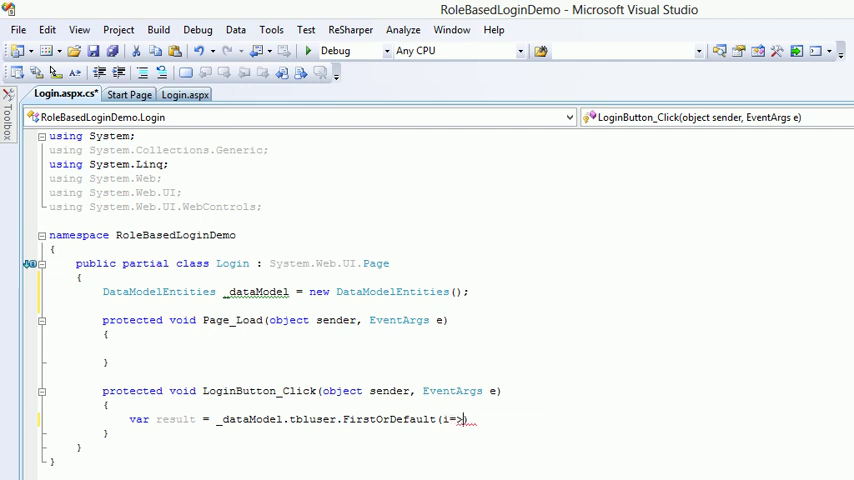
{"action": "type", "text": ".username"}
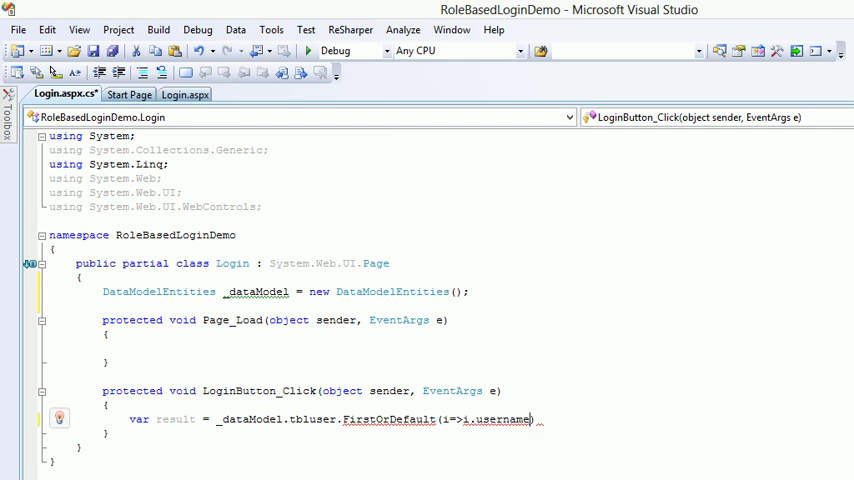
{"action": "type", "text": ".Equals("}
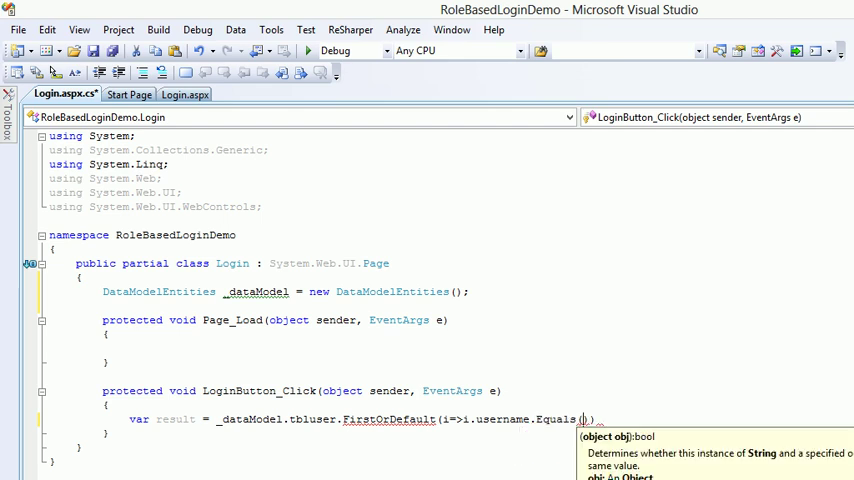
{"action": "type", "text": "loginUser"}
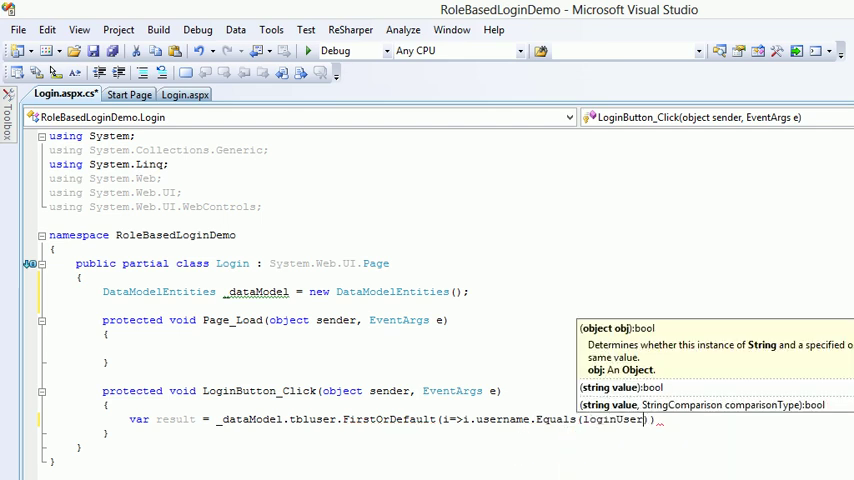
{"action": "type", "text": ".UserName"}
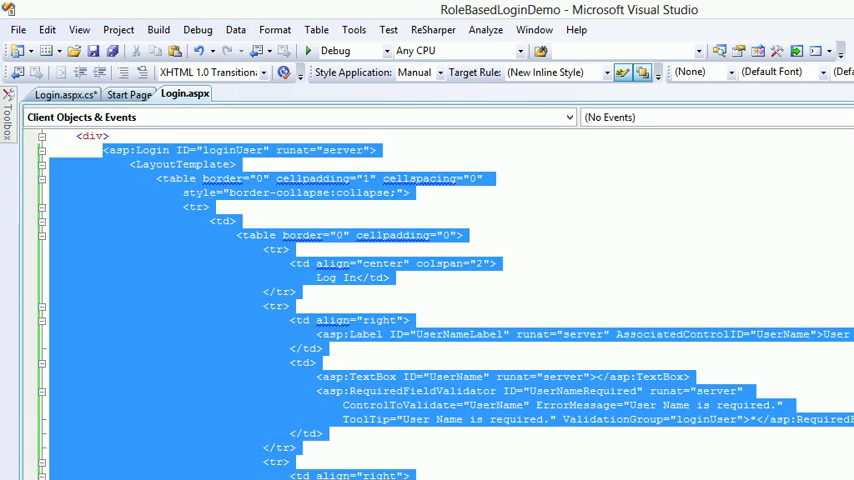
Look up the Login control ID and the Password textbox ID in Login.aspx.
{"action": "left_click", "coordinate": [305, 348]}
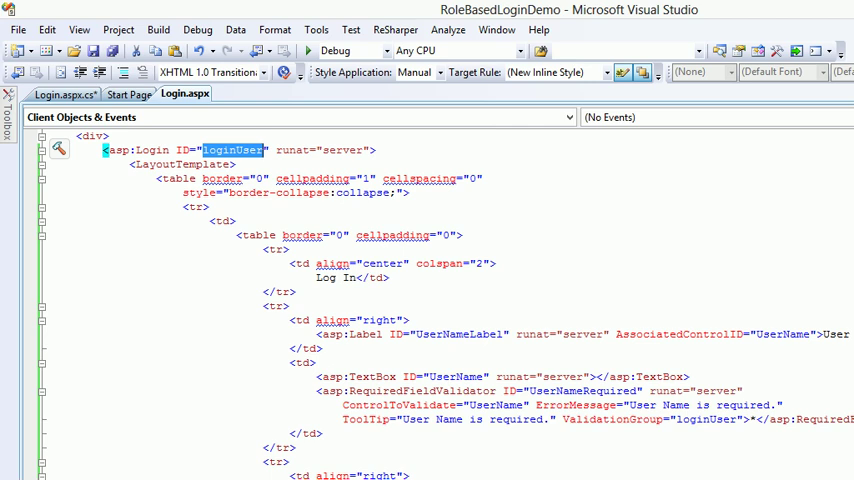
{"action": "scroll", "scroll_direction": "down", "scroll_amount": 3}
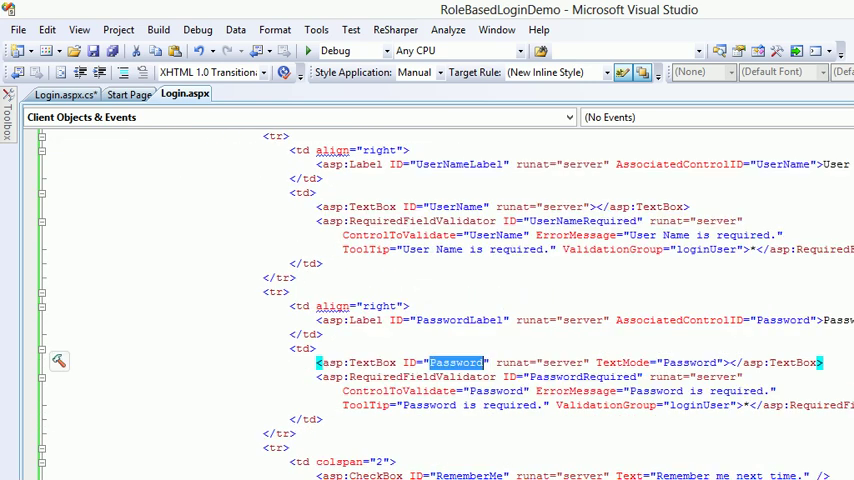
{"action": "left_click", "coordinate": [64, 94]}
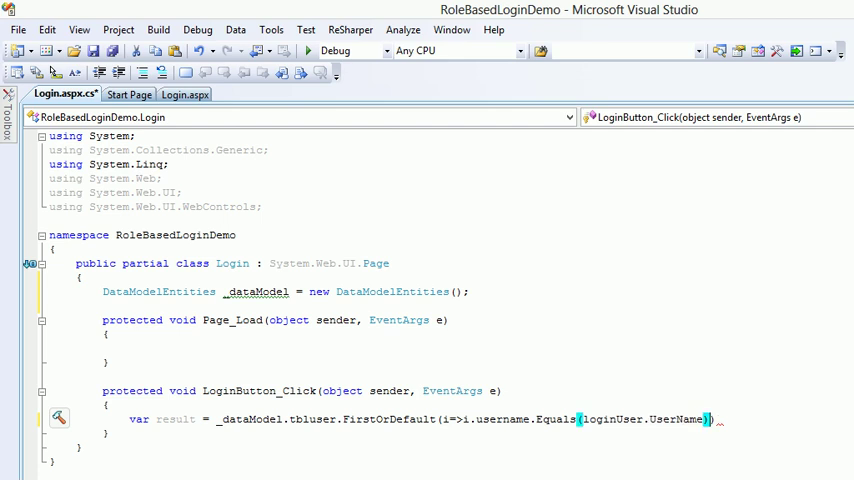
Extend the query condition with && i.password.Equals(loginUser.Password).
{"action": "type", "text": "&& i.password"}
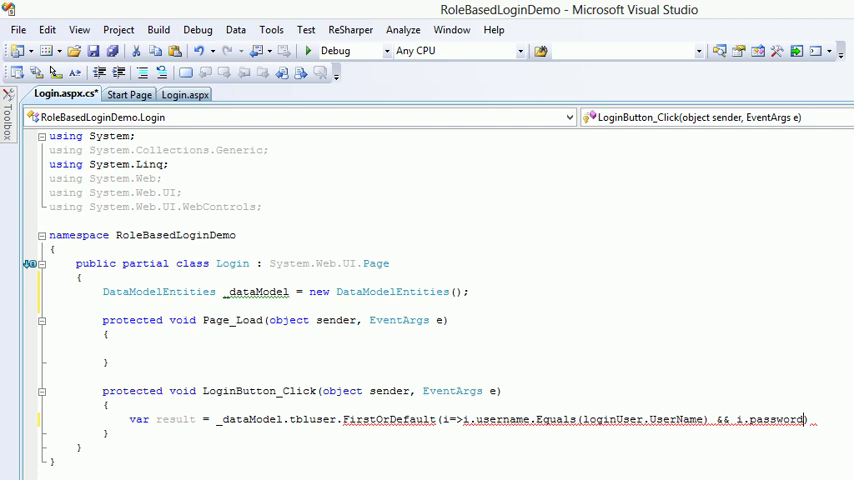
{"action": "type", "text": ".Equals(loginUser.Password"}
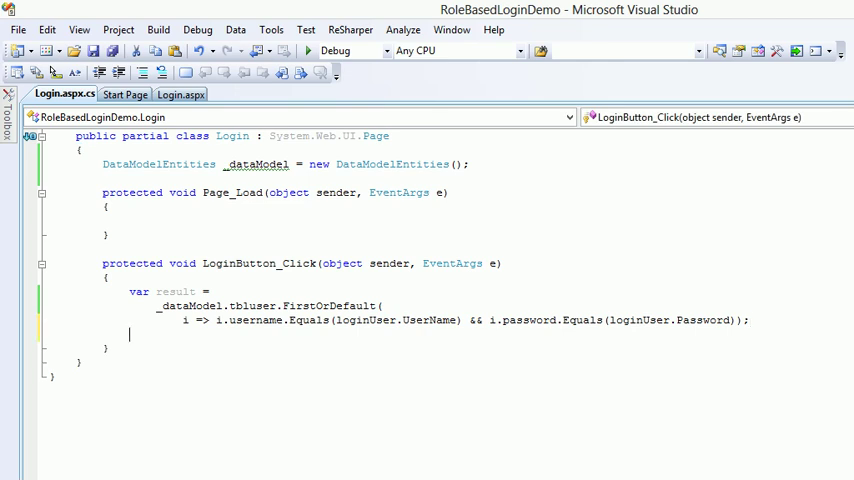
Add an if (result != null) block that loads result.tblrolesReference.
{"action": "type", "text": "if"}
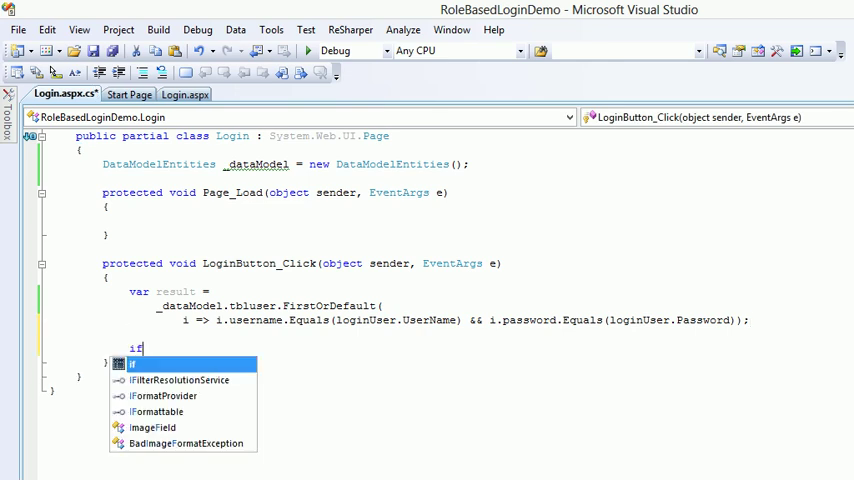
{"action": "type", "text": "(result)"}
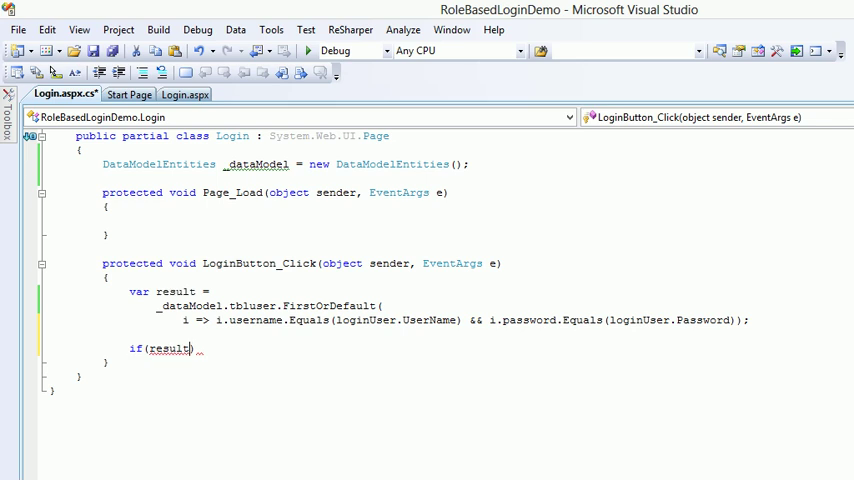
{"action": "type", "text": "!="}
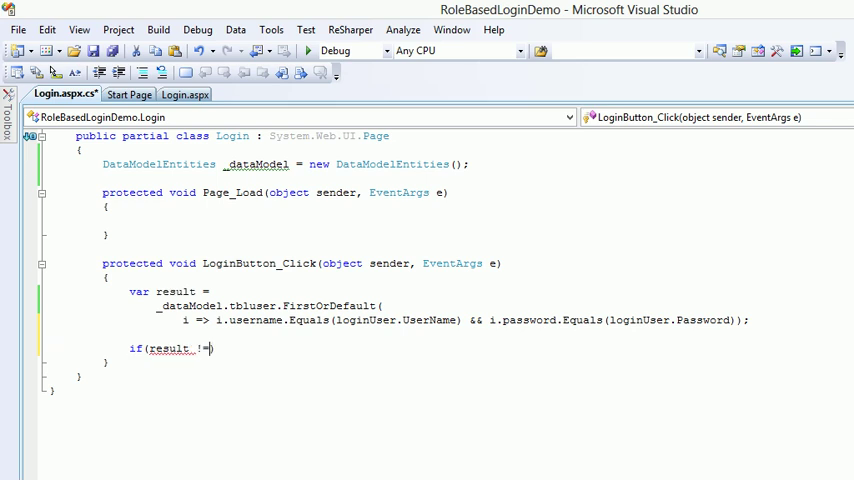
{"action": "type", "text": "null"}
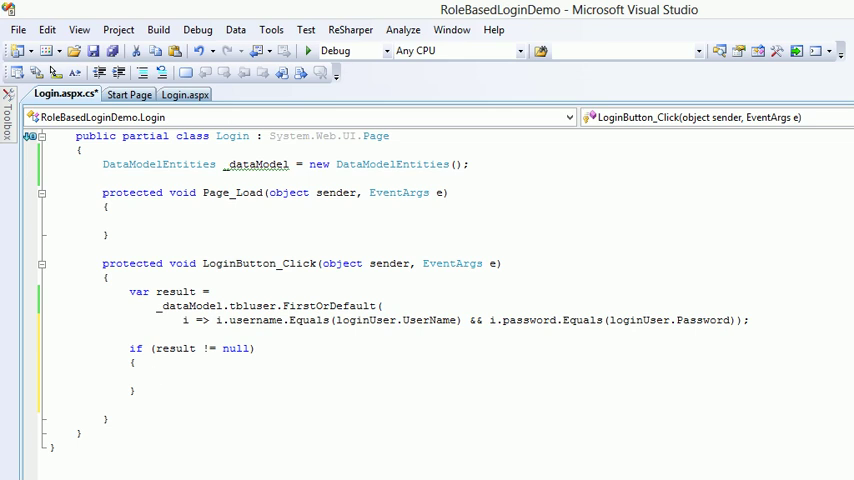
{"action": "type", "text": "if"}
{"action": "type", "text": "result."}
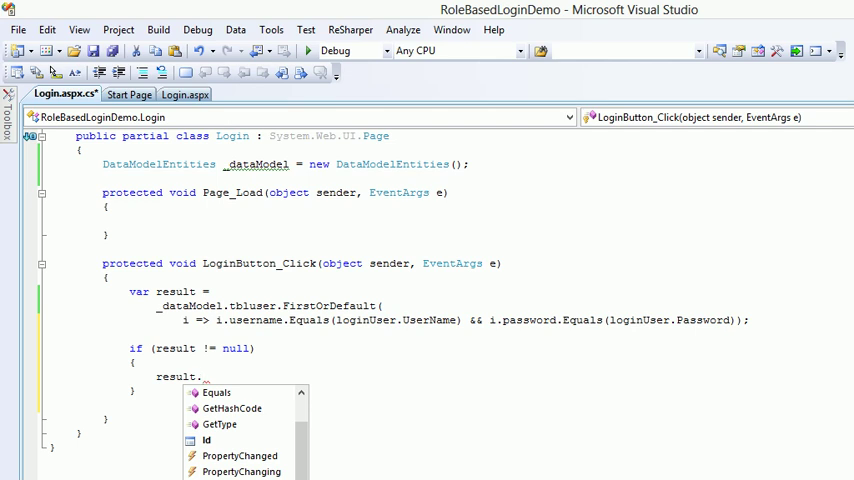
{"action": "type", "text": "tblrolesReference"}
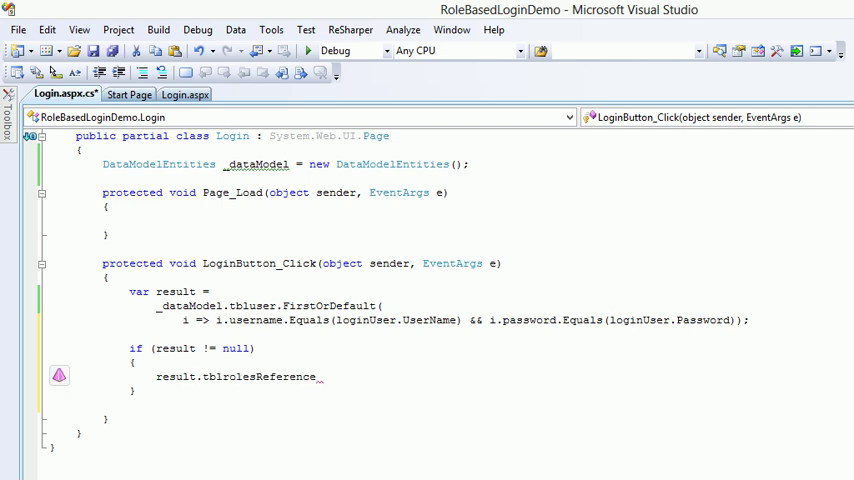
{"action": "type", "text": ".load();"}
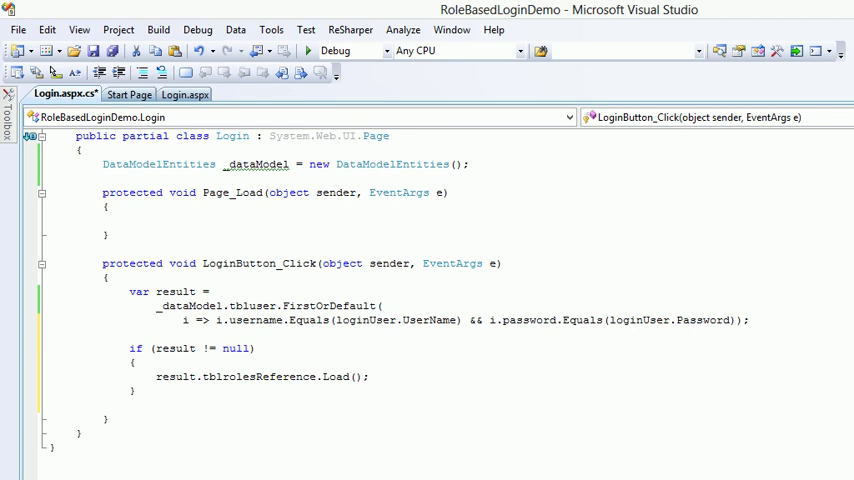
Inside it, check result.tblroles.rolename.Equals("admin") and begin Response.Redirect("Admin/").
{"action": "double_click", "coordinate": [252, 305]}
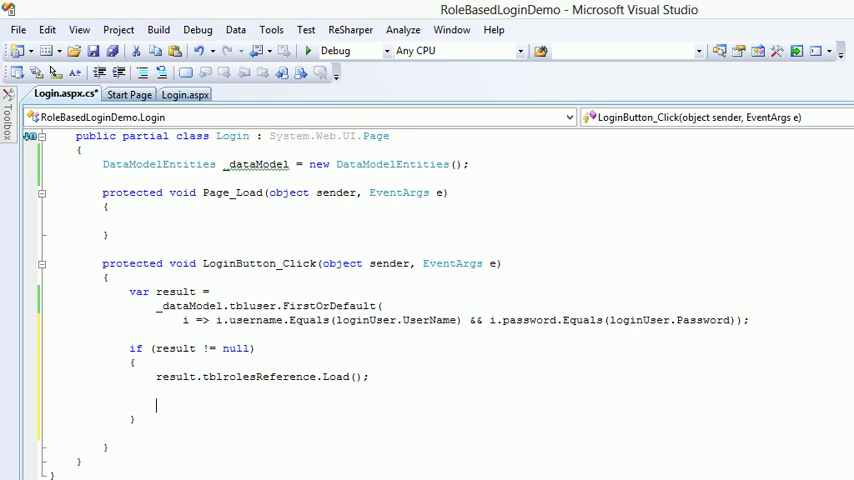
{"action": "type", "text": "if ("}
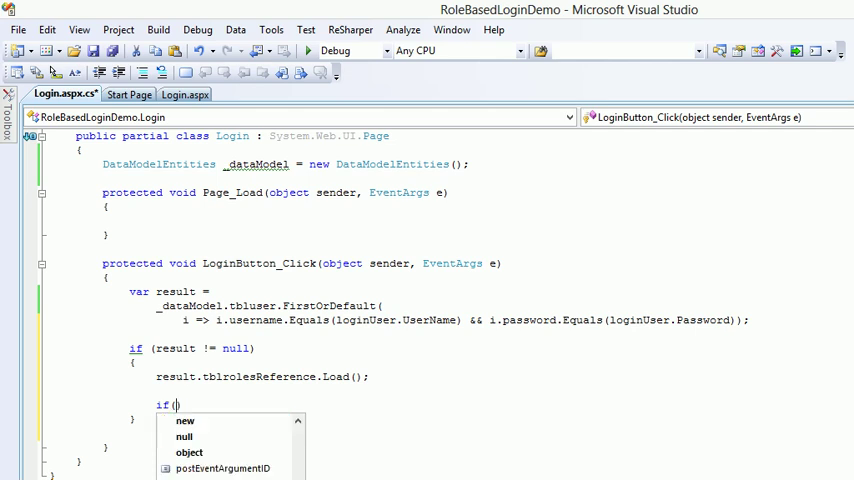
{"action": "type", "text": "result."}
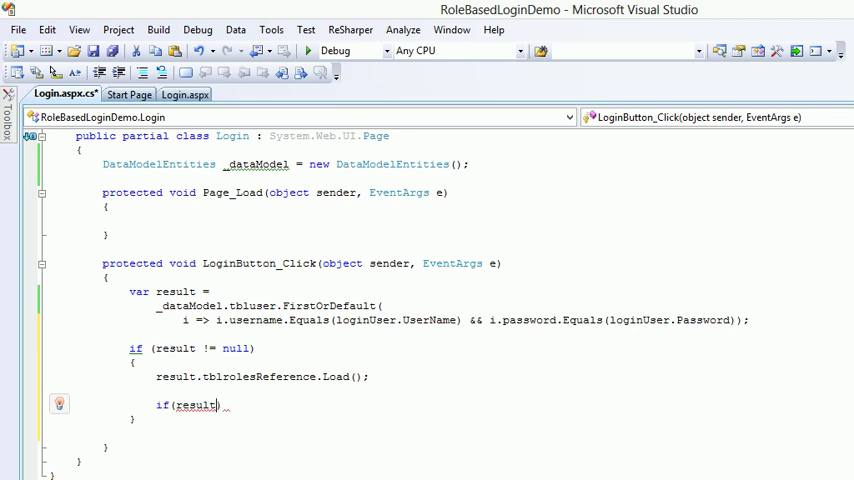
{"action": "type", "text": "t"}
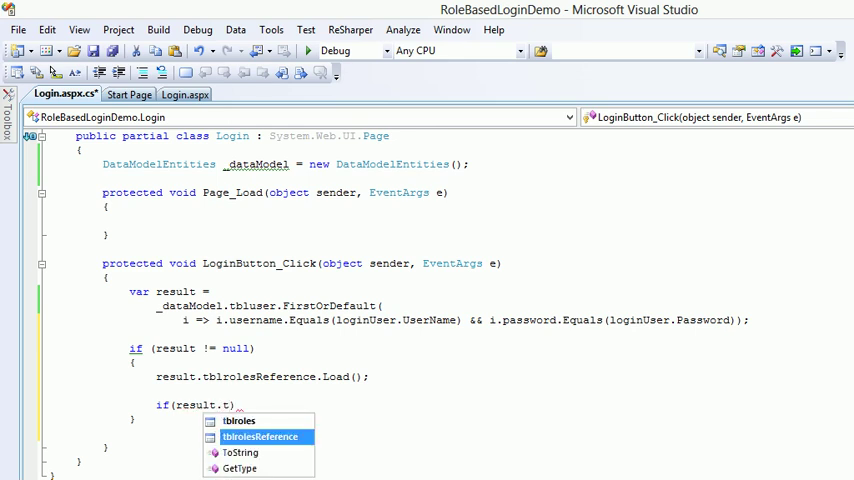
{"action": "type", "text": "t"}
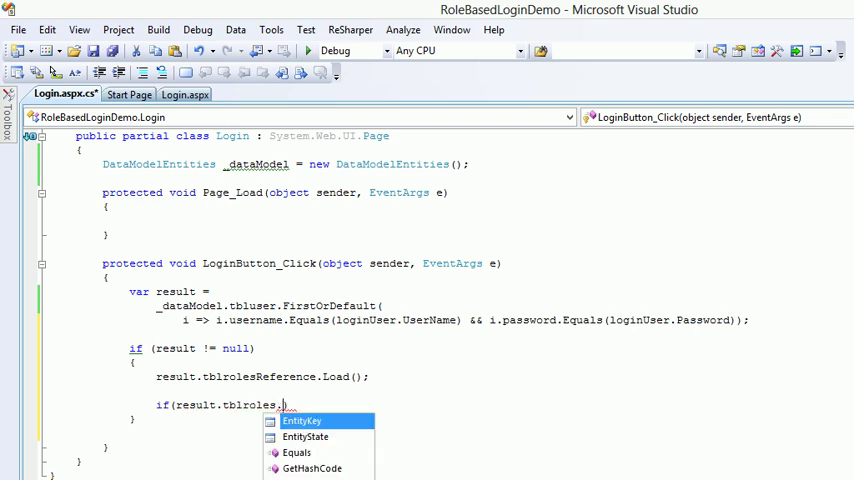
{"action": "key", "text": "down"}
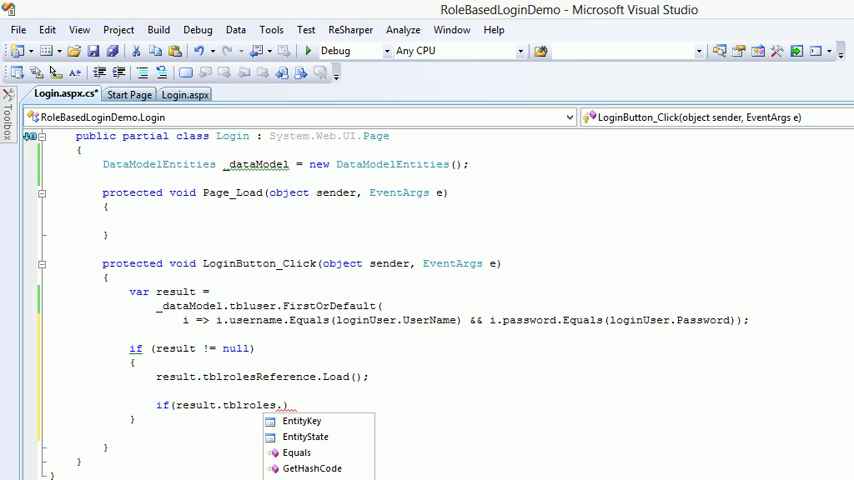
{"action": "type", "text": "rolename."}
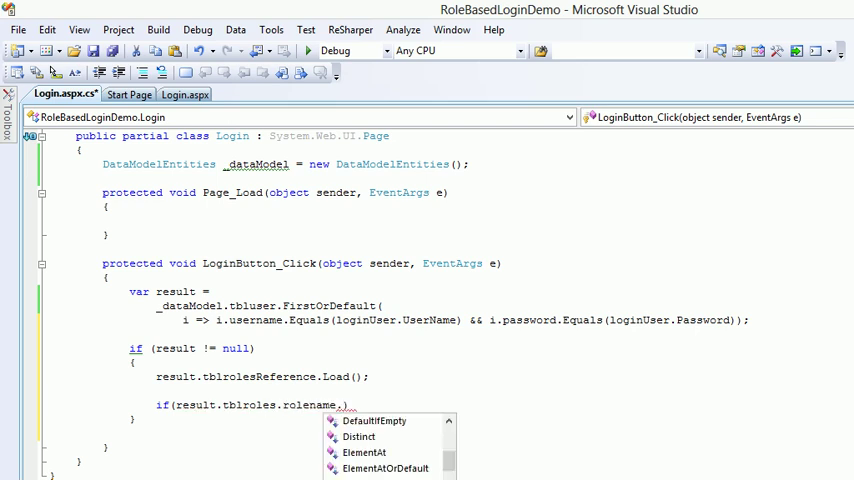
{"action": "type", "text": "Equals(\"admin"}
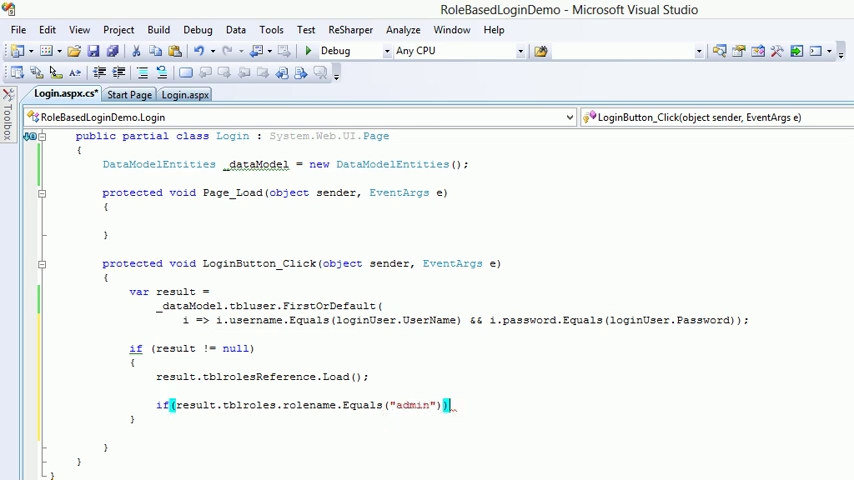
{"action": "type", "text": "res"}
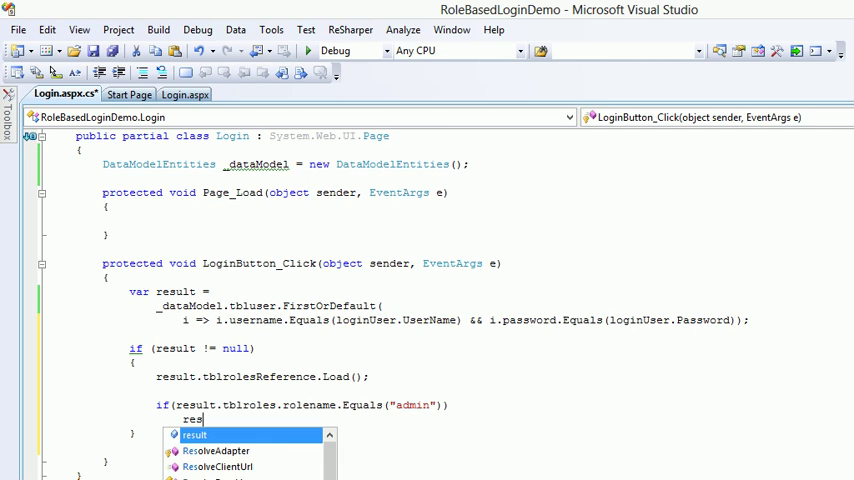
{"action": "type", "text": "Response.Redirect(\"Admin/\");"}
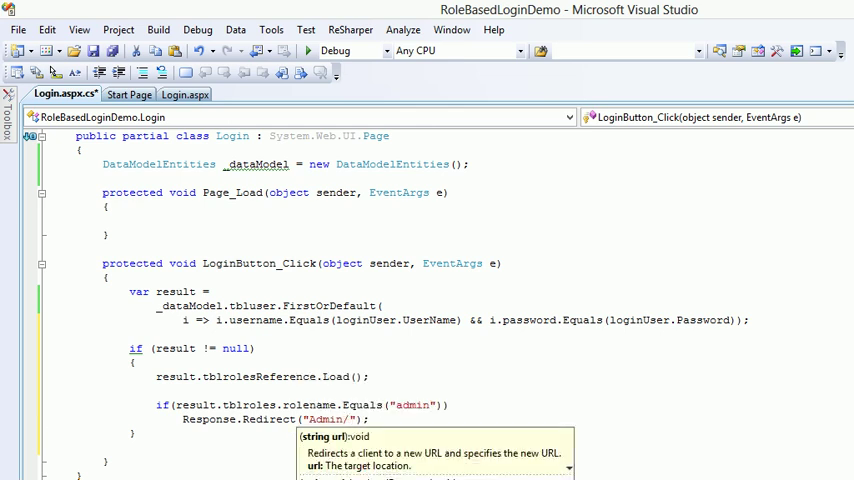
Redirect admin to AdminPage.aspx, and add super and normal branches with their own pages.
{"action": "type", "text": "AdminPage.aspx"}
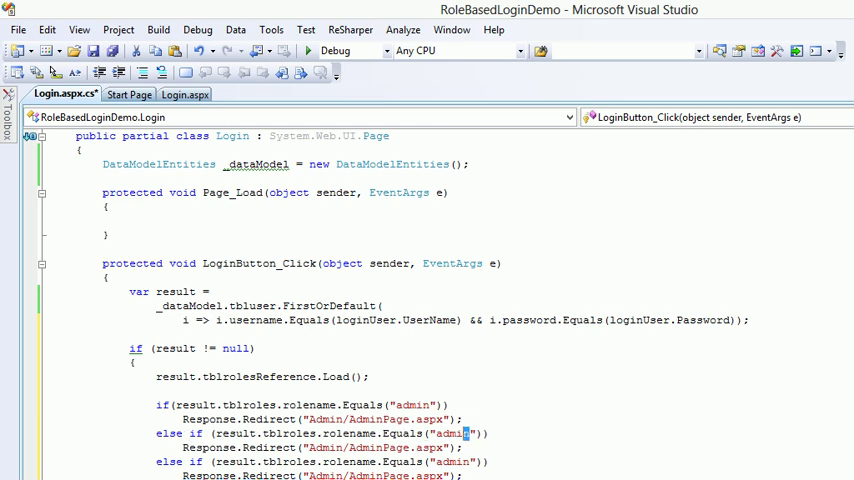
{"action": "type", "text": "super"}
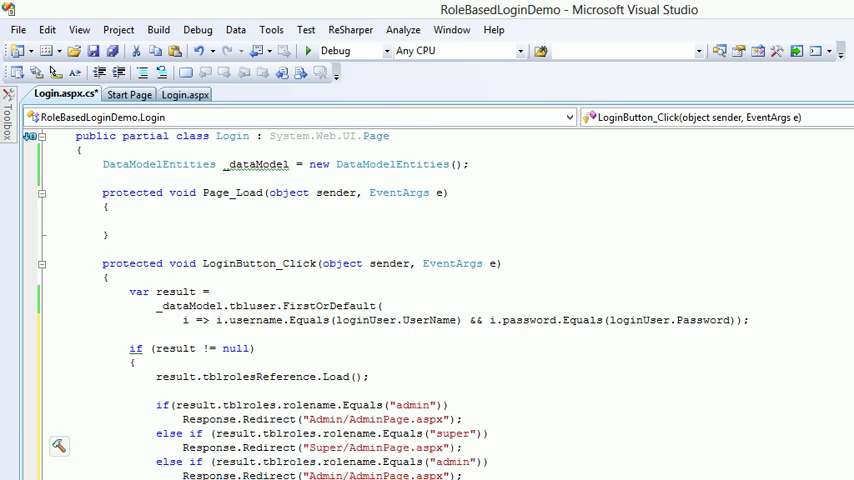
{"action": "double_click", "coordinate": [363, 447]}
{"action": "type", "text": "Super"}
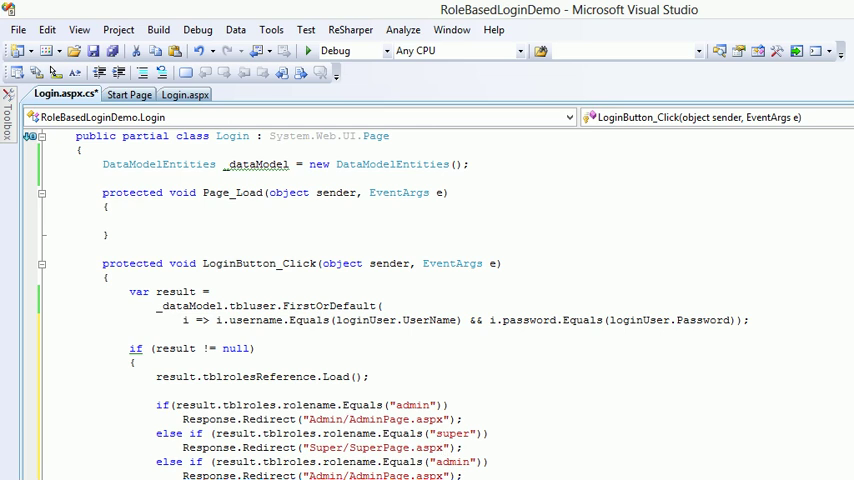
{"action": "double_click", "coordinate": [446, 462]}
{"action": "type", "text": "or"}
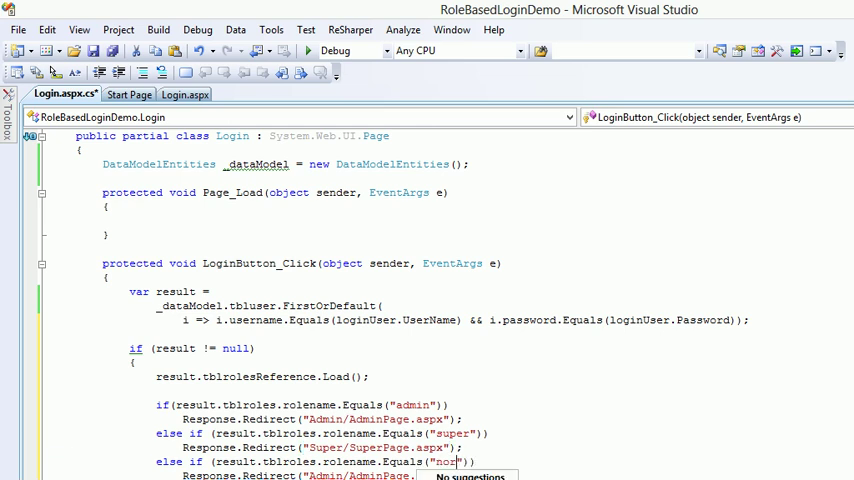
{"action": "type", "text": "mal"}
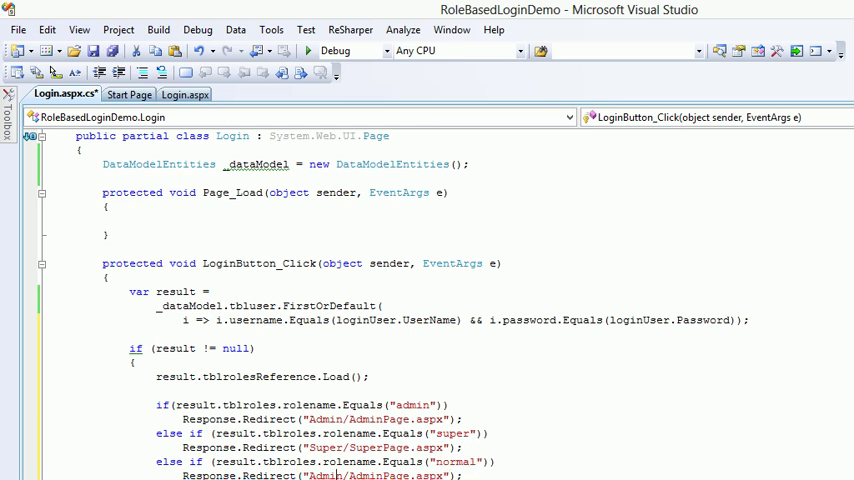
{"action": "double_click", "coordinate": [325, 476]}
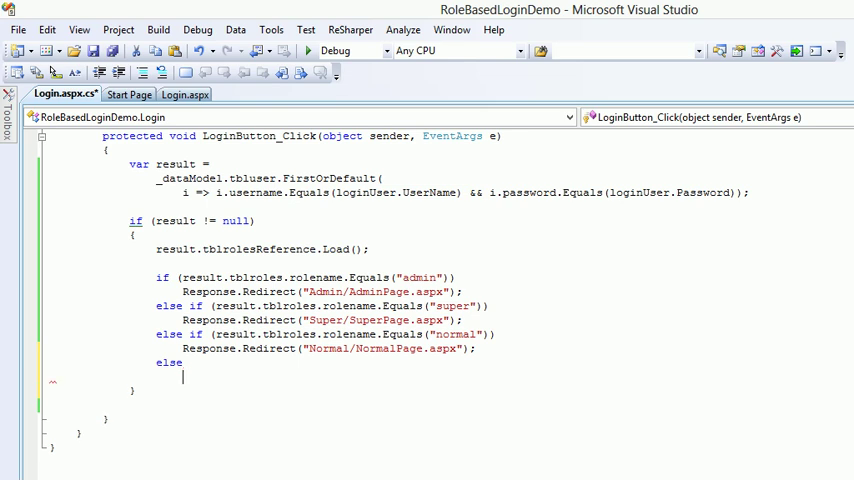
In the else branch, call Response.Redirect("Error.aspx").
{"action": "type", "text": "Response.Redirect();"}
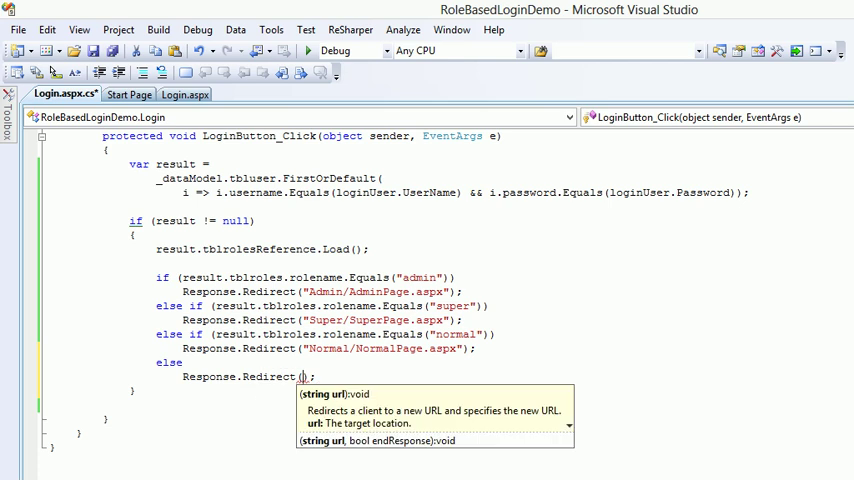
{"action": "type", "text": "Error.aps"}
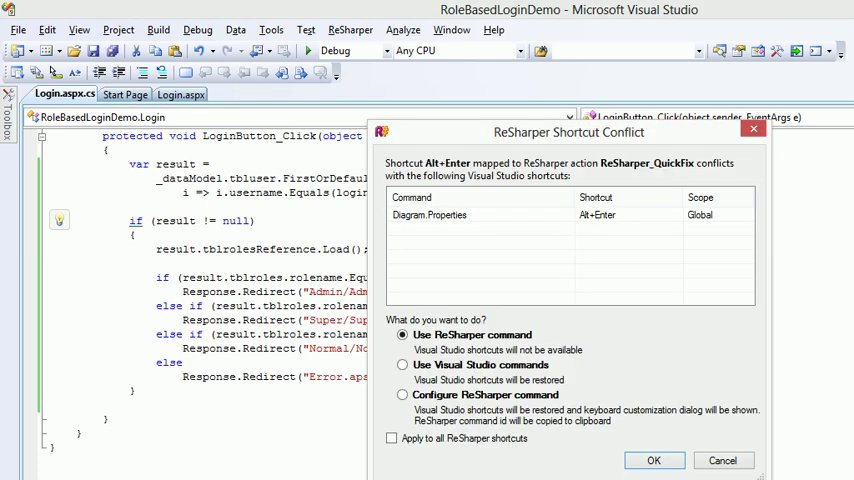
Dismiss the ReSharper shortcut conflict dialog with OK.
{"action": "left_click", "coordinate": [653, 460]}
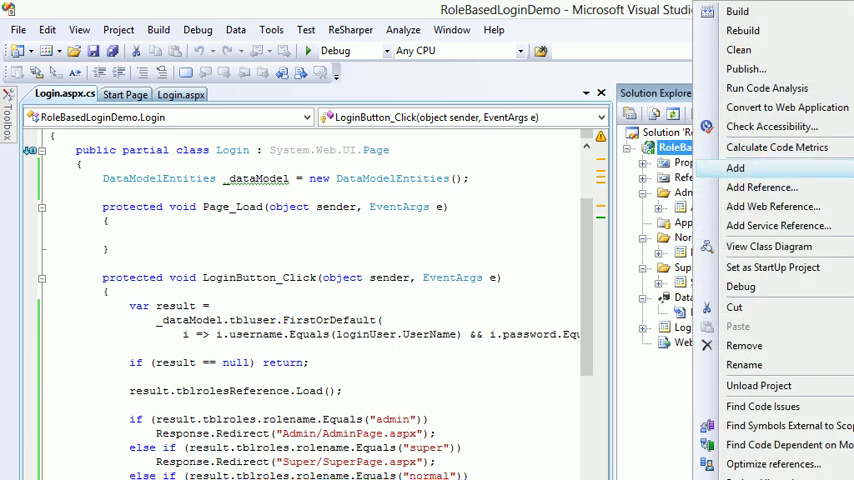
Add a new Web Form item named Error to the project.
{"action": "left_click", "coordinate": [735, 167]}
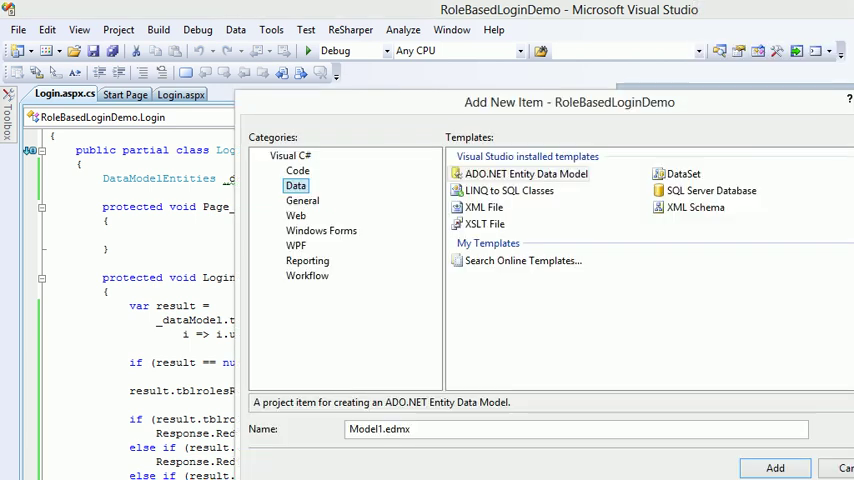
{"action": "left_click", "coordinate": [296, 215]}
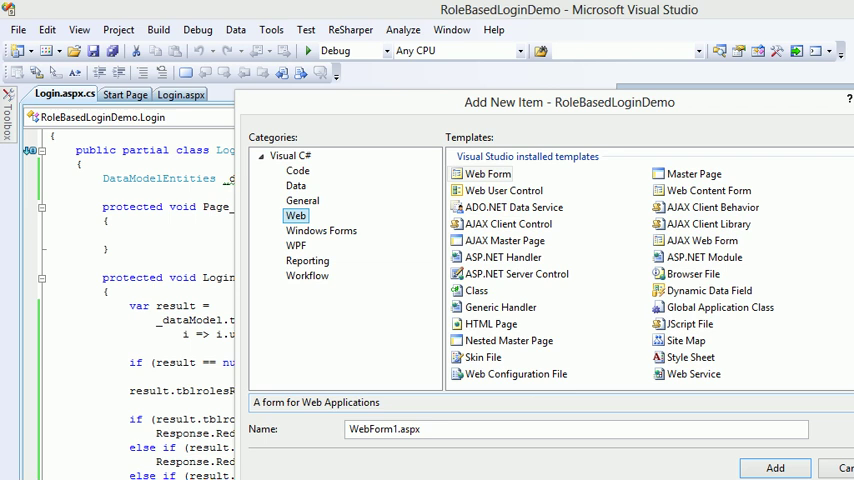
{"action": "type", "text": "En"}
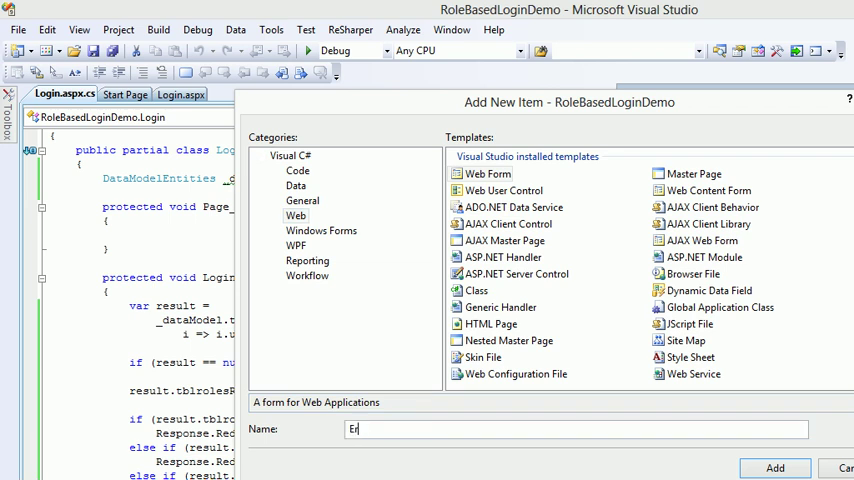
{"action": "key", "text": "ctrl+a"}
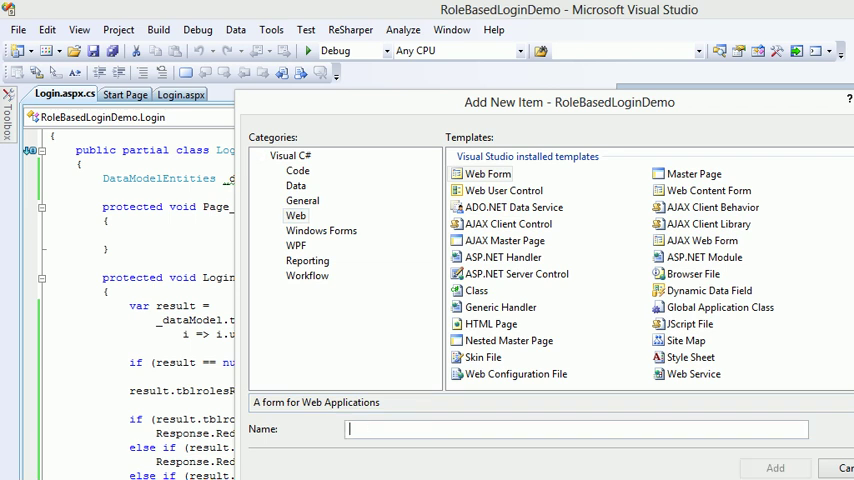
{"action": "left_click", "coordinate": [774, 467]}
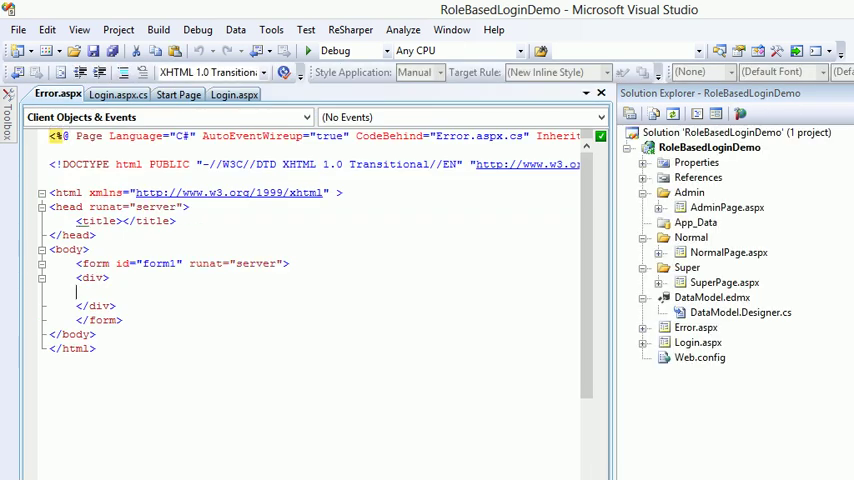
{"action": "type", "text": "Er"}
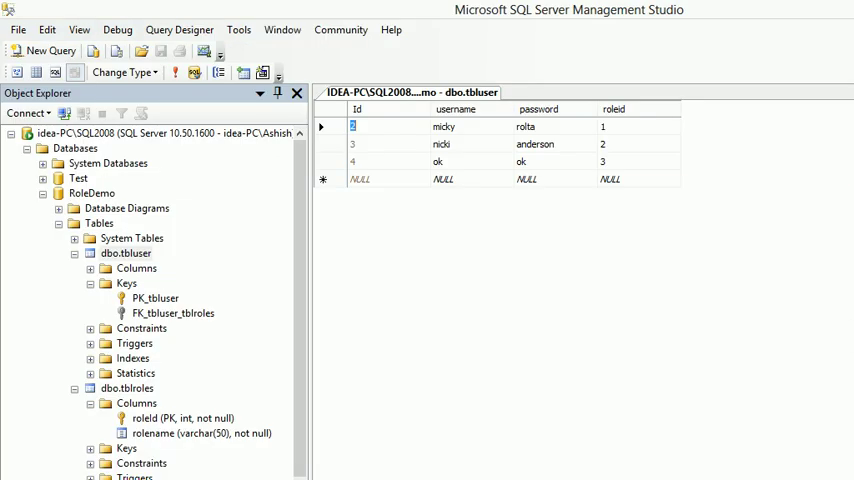
Select the top 1000 rows of dbo.tblroles from Object Explorer.
{"action": "right_click", "coordinate": [122, 388]}
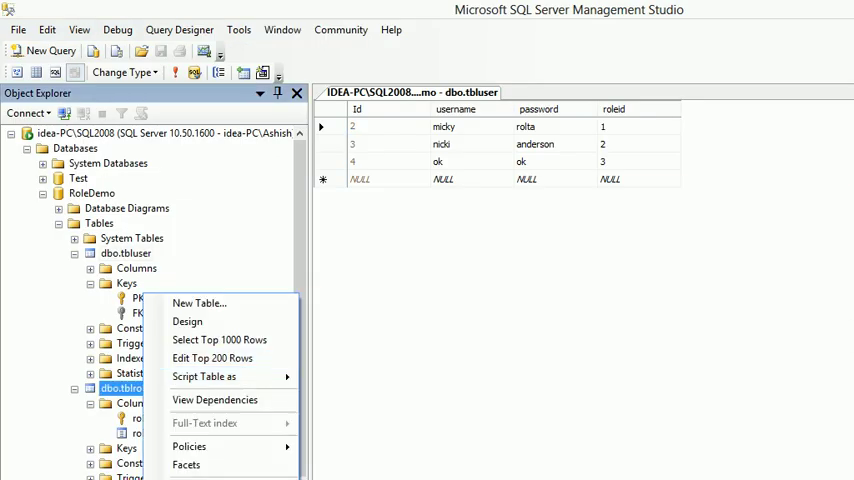
{"action": "left_click", "coordinate": [212, 358]}
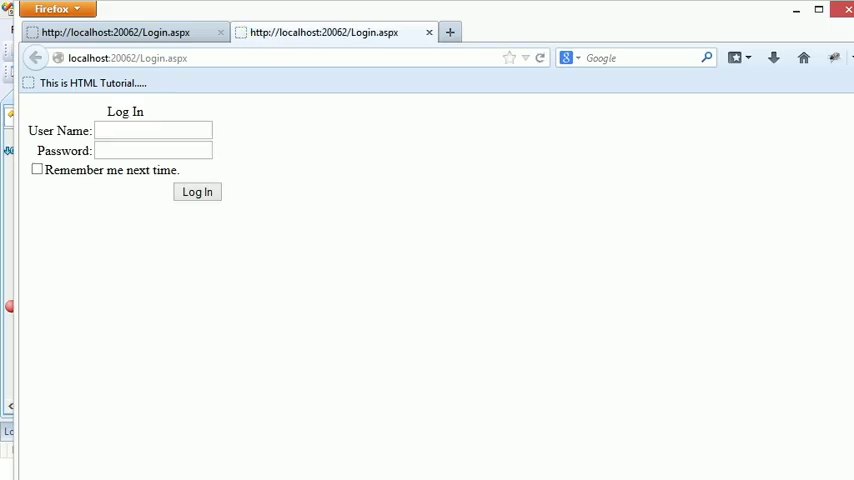
Close the duplicate Login tab and submit the login form as micky.
{"action": "left_click", "coordinate": [429, 32]}
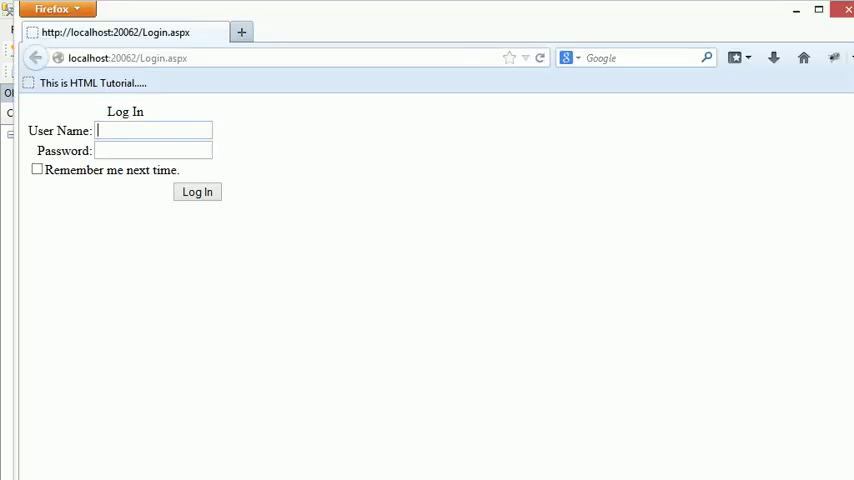
{"action": "type", "text": "micky"}
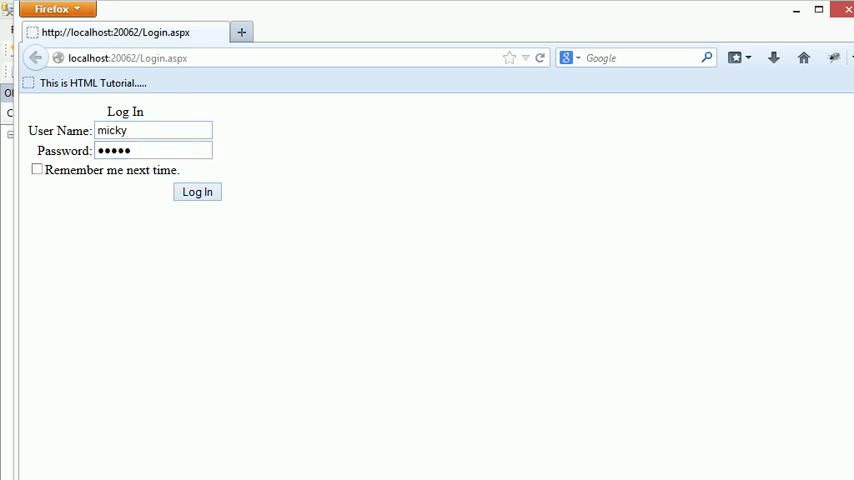
{"action": "left_click", "coordinate": [197, 192]}
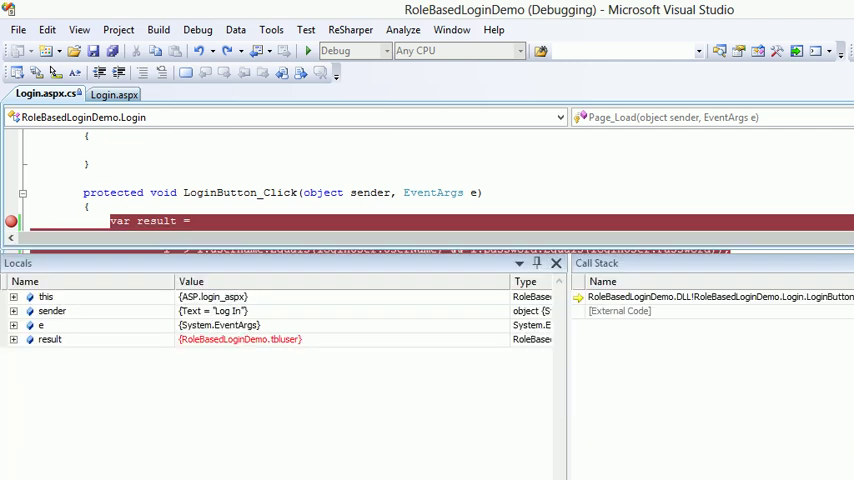
Inspect result's _username and _password in Locals, then step twice past the null check.
{"action": "left_click", "coordinate": [14, 339]}
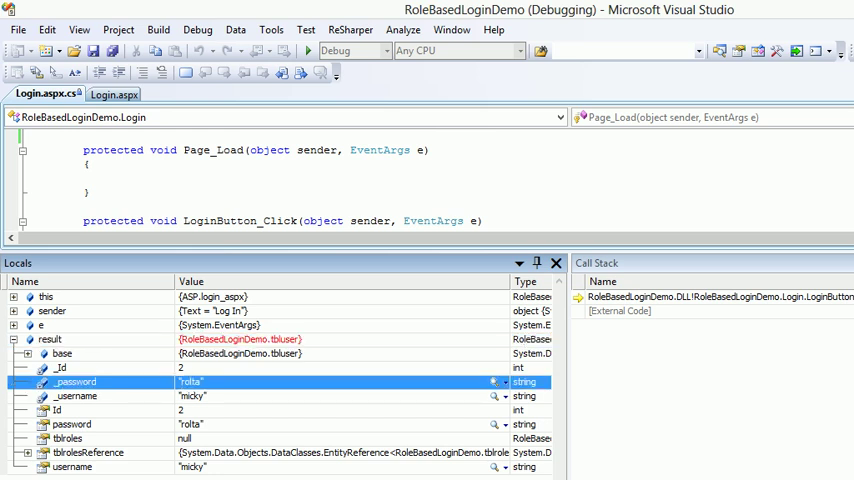
{"action": "left_click", "coordinate": [75, 396]}
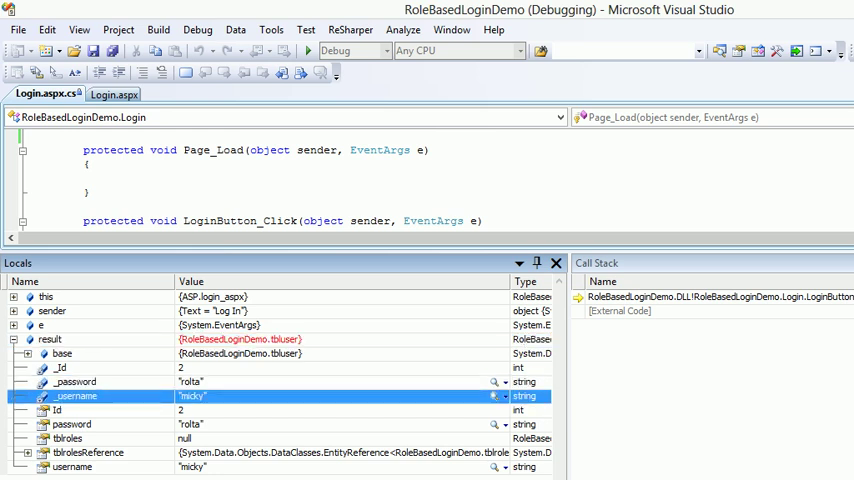
{"action": "left_click", "coordinate": [77, 382]}
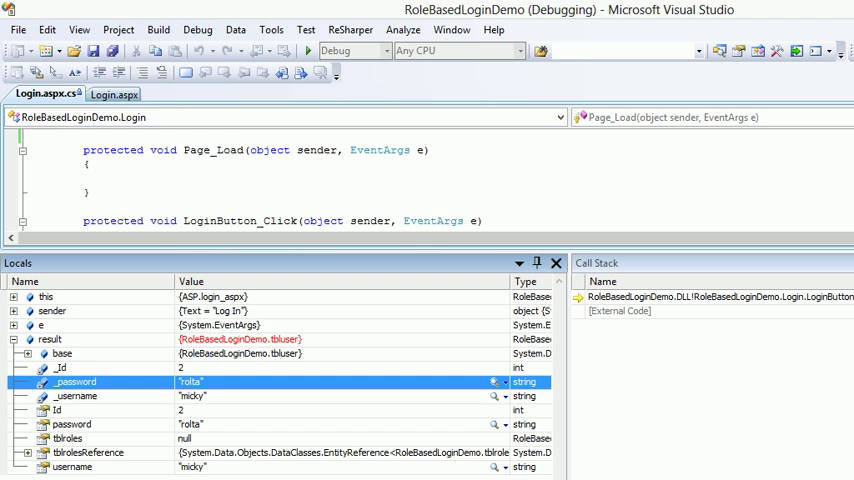
{"action": "left_click", "coordinate": [66, 438]}
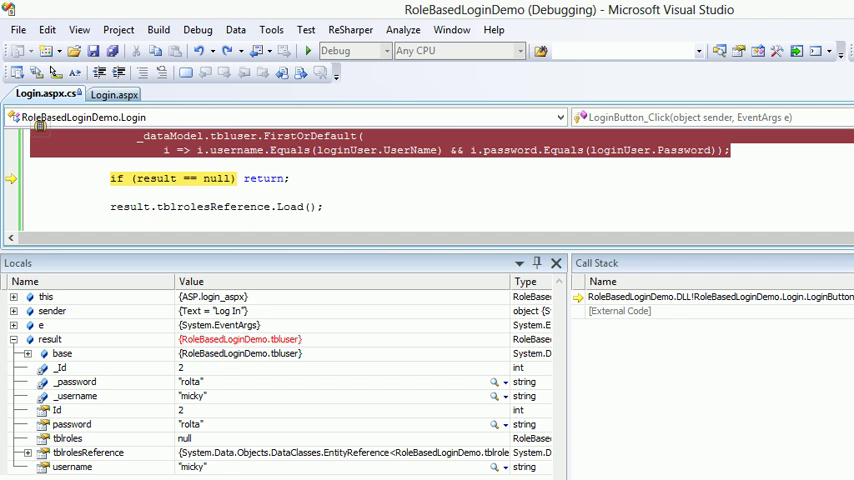
{"action": "key", "text": "F10"}
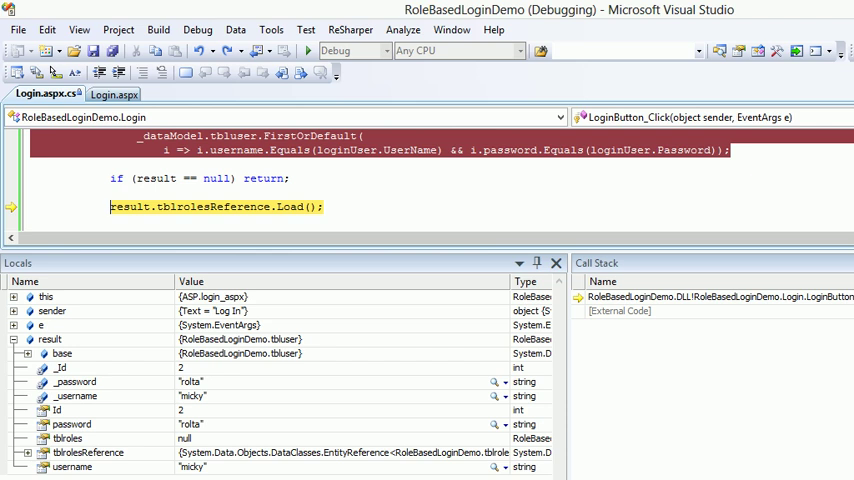
{"action": "key", "text": "F10"}
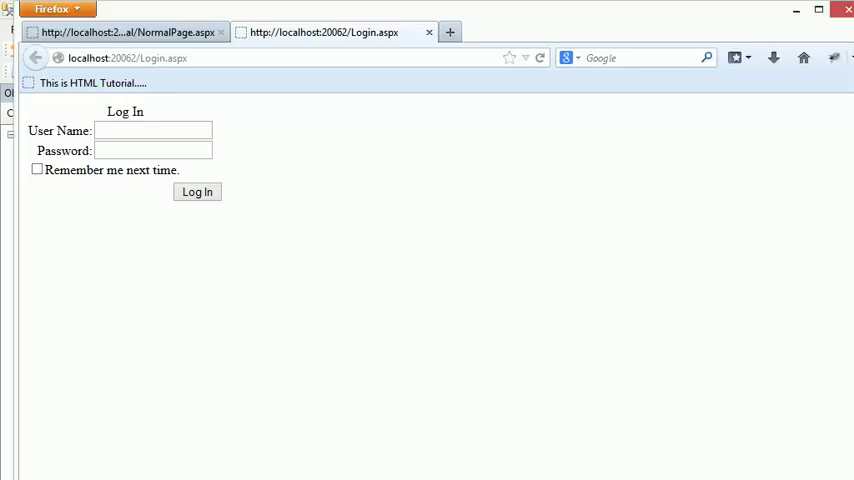
Log in as the super user, then as nick to reach AdminPage.aspx.
{"action": "left_click", "coordinate": [152, 130]}
{"action": "type", "text": "ok"}
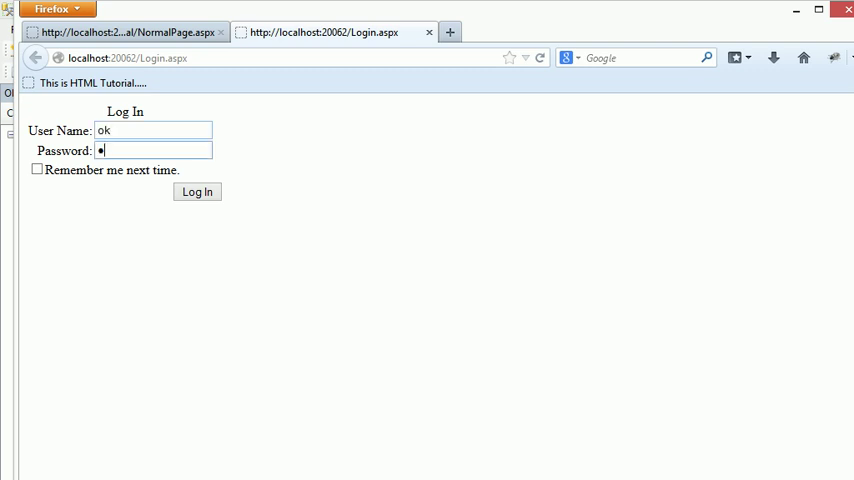
{"action": "left_click", "coordinate": [197, 192]}
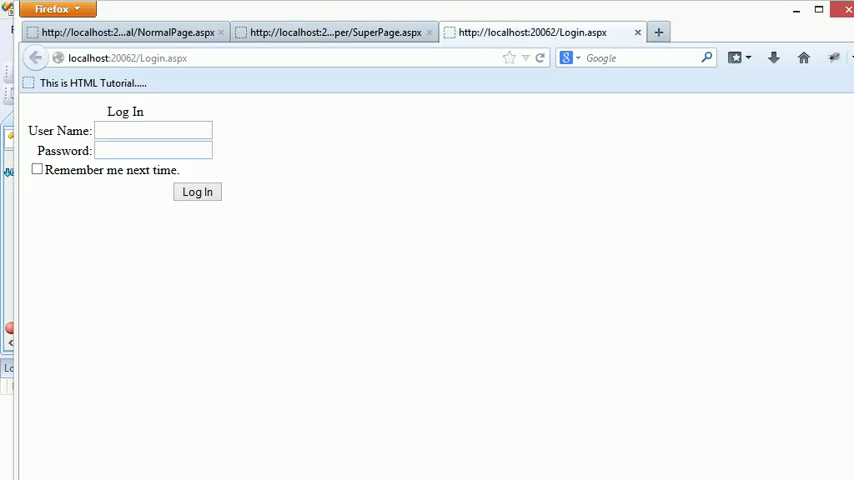
{"action": "type", "text": "nicki"}
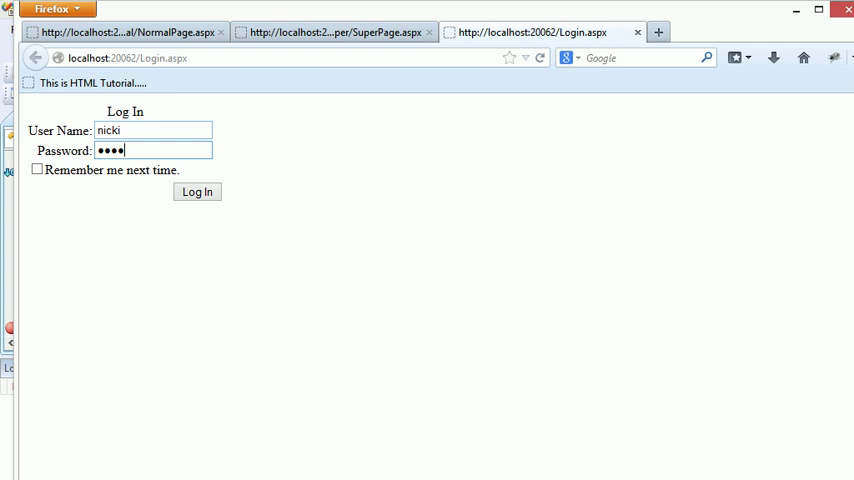
{"action": "left_click", "coordinate": [197, 191]}
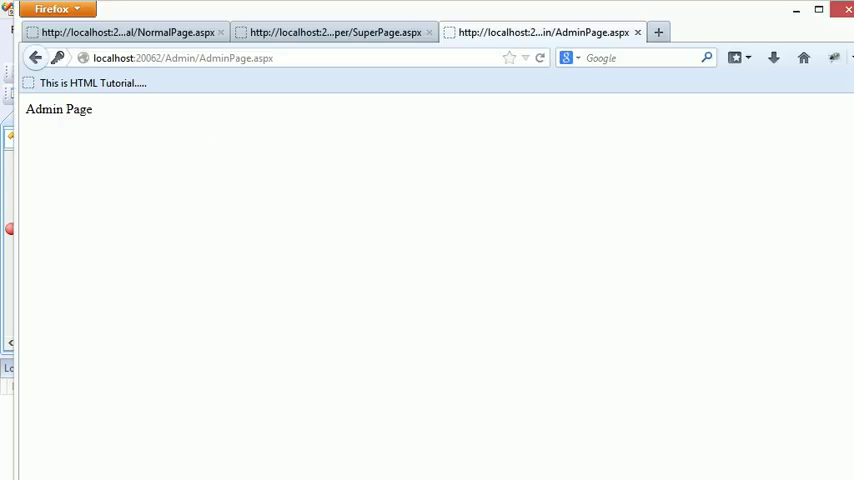
{"action": "double_click", "coordinate": [261, 57]}
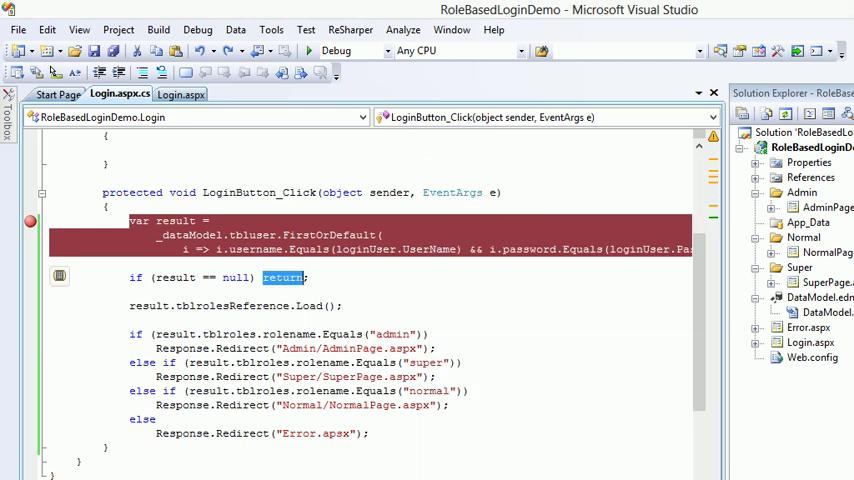
Replace return; with loginUser.FailureText = "Whopps there was a problem !!".
{"action": "type", "text": "log"}
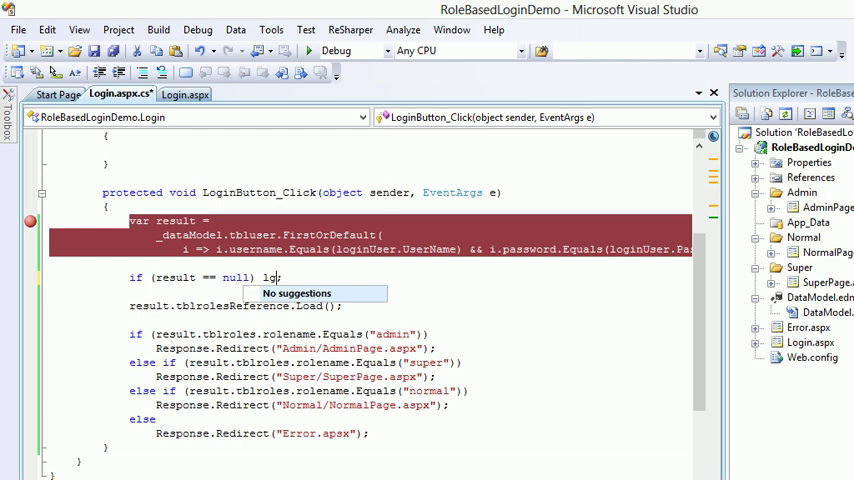
{"action": "type", "text": "po"}
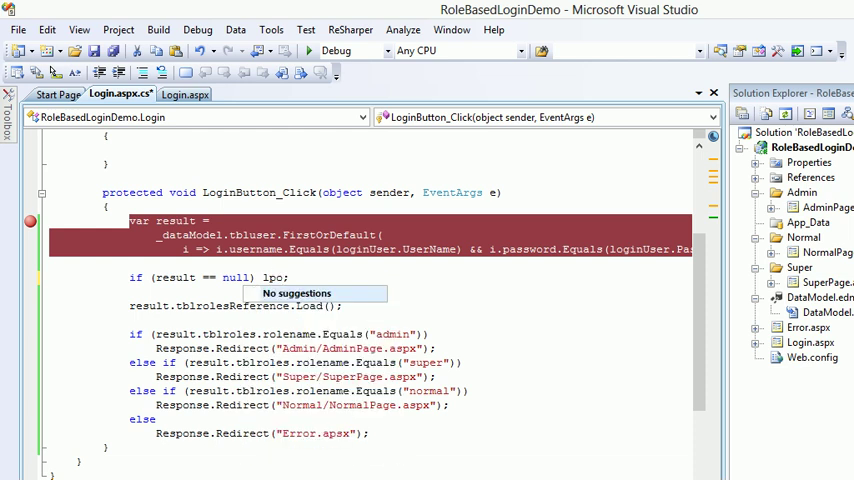
{"action": "type", "text": "logou"}
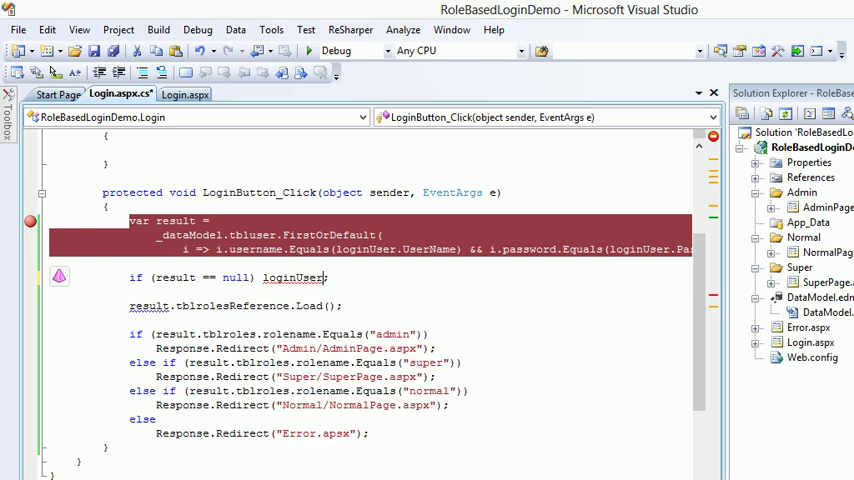
{"action": "type", "text": ".fa"}
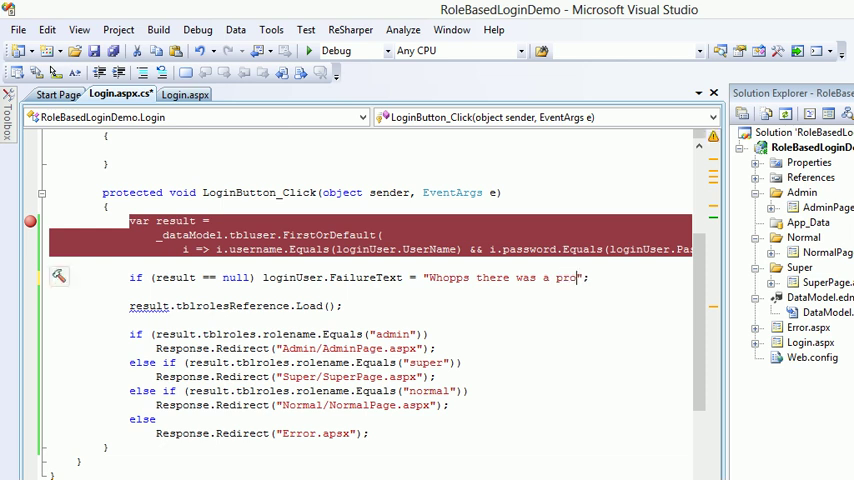
{"action": "type", "text": "ble"}
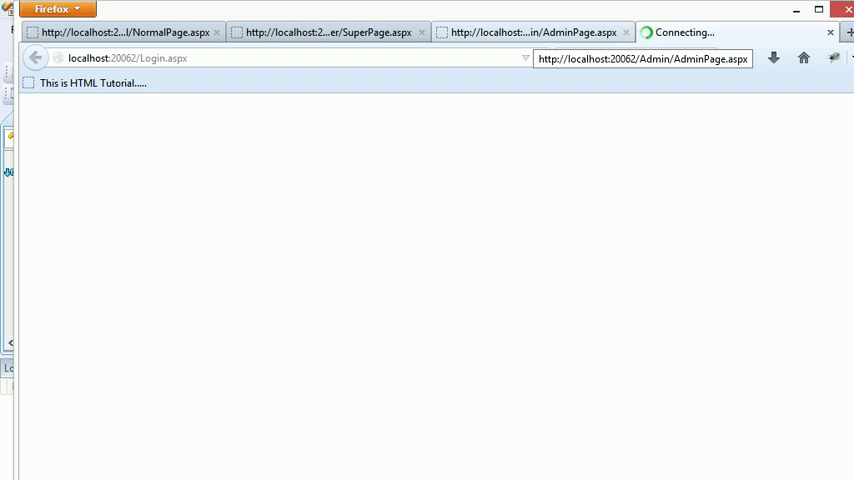
Let the new Login.aspx tab load in Firefox.
{"action": "left_click", "coordinate": [626, 32]}
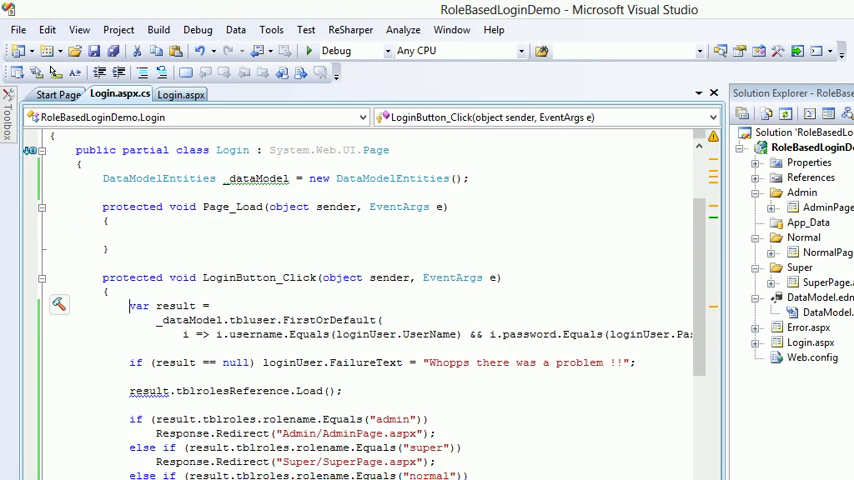
Move the tblrolesReference.Load and redirect code into an else block, then rerun the app.
{"action": "type", "text": "else"}
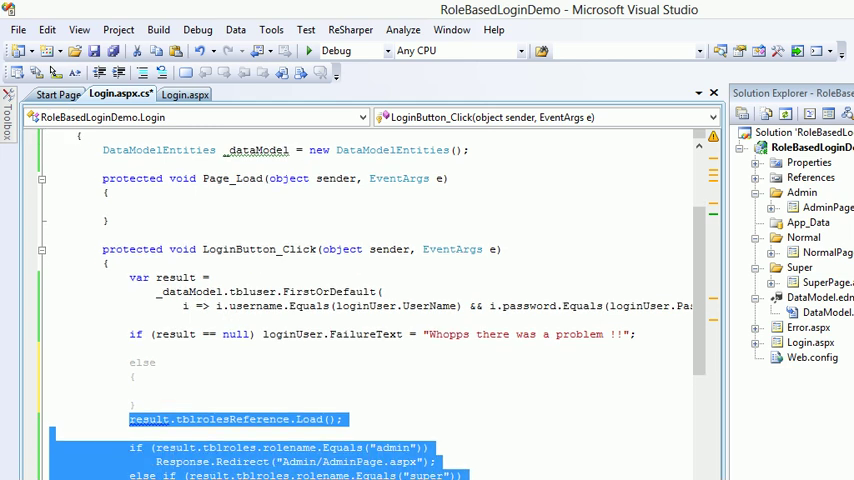
{"action": "key", "text": "Delete"}
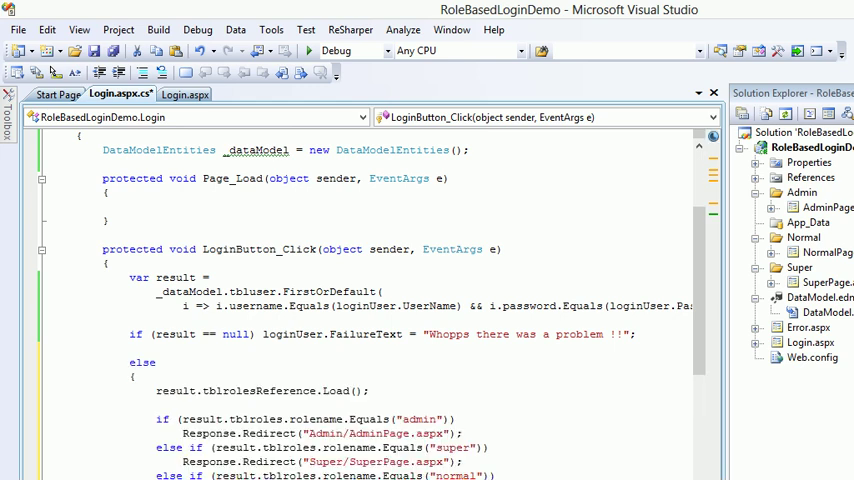
{"action": "left_click", "coordinate": [308, 50]}
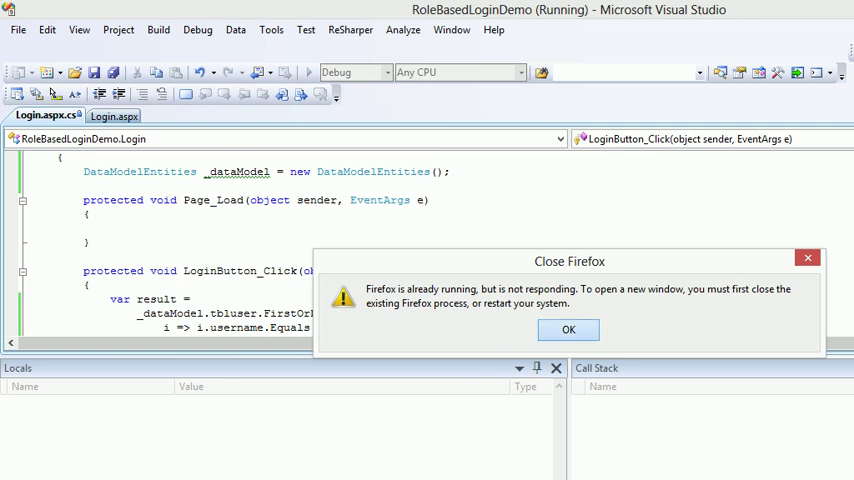
Dismiss the Firefox not-responding warning and end the hung Firefox process in Task Manager.
{"action": "left_click", "coordinate": [568, 330]}
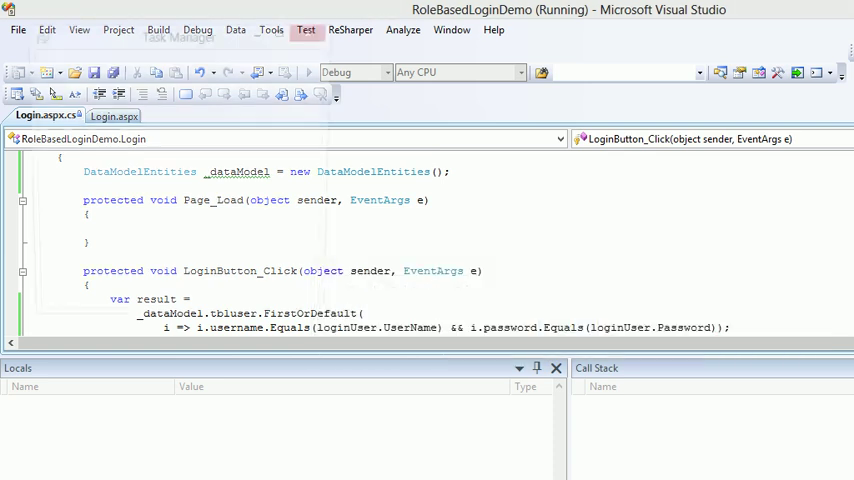
{"action": "right_click", "coordinate": [80, 105]}
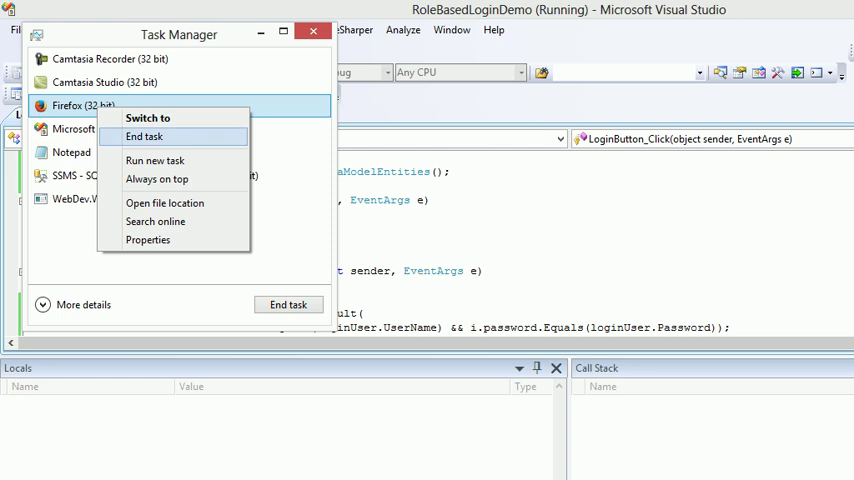
{"action": "mouse_move", "coordinate": [155, 160]}
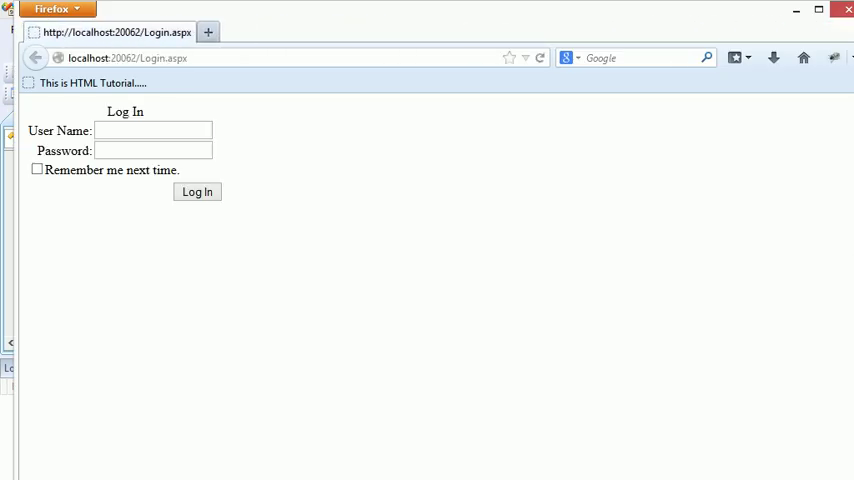
Submit the login form with user name 'ok' and a bad password.
{"action": "type", "text": "ok"}
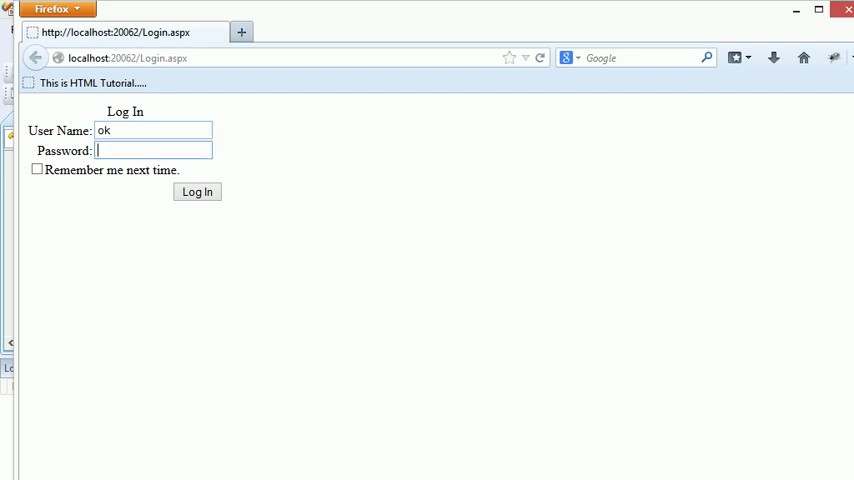
{"action": "left_click", "coordinate": [197, 192]}
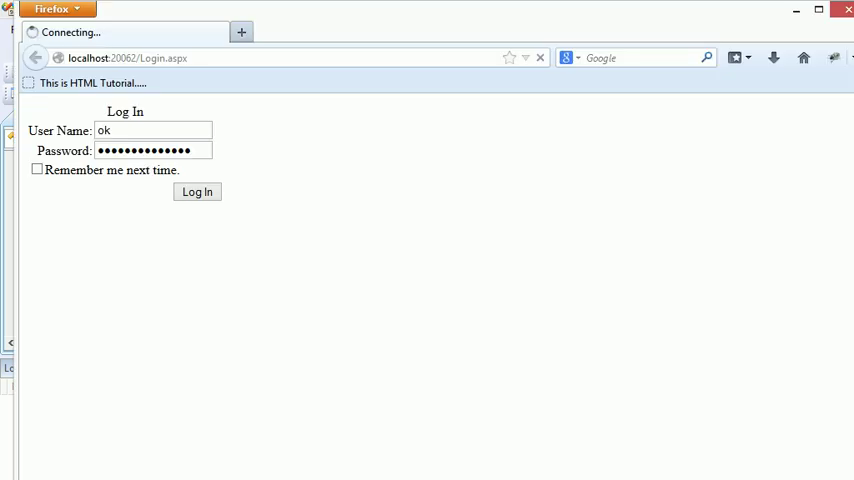
{"action": "left_click", "coordinate": [197, 192]}
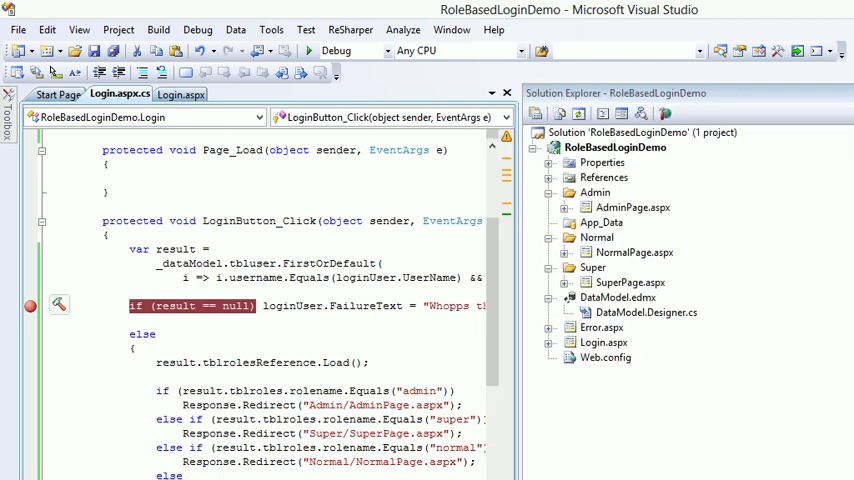
Open Web.config to view the DataModelEntities connection string, then select DataModel.edmx.
{"action": "left_click", "coordinate": [615, 147]}
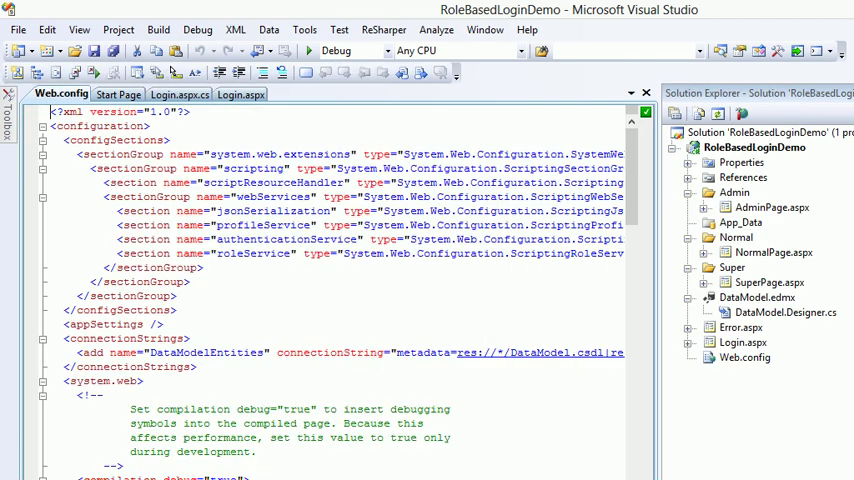
{"action": "double_click", "coordinate": [194, 352]}
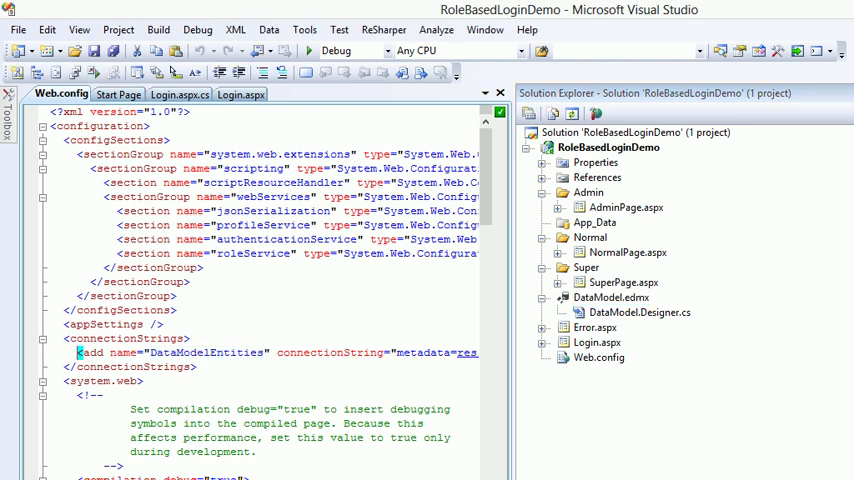
{"action": "left_click", "coordinate": [610, 298]}
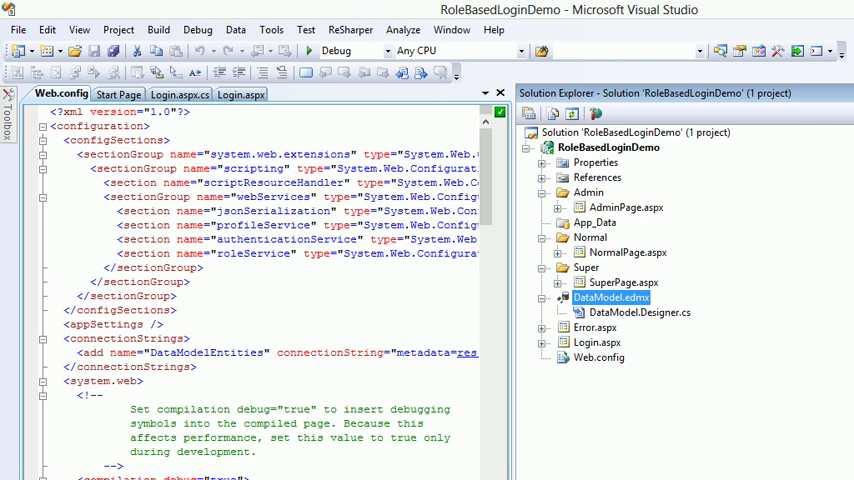